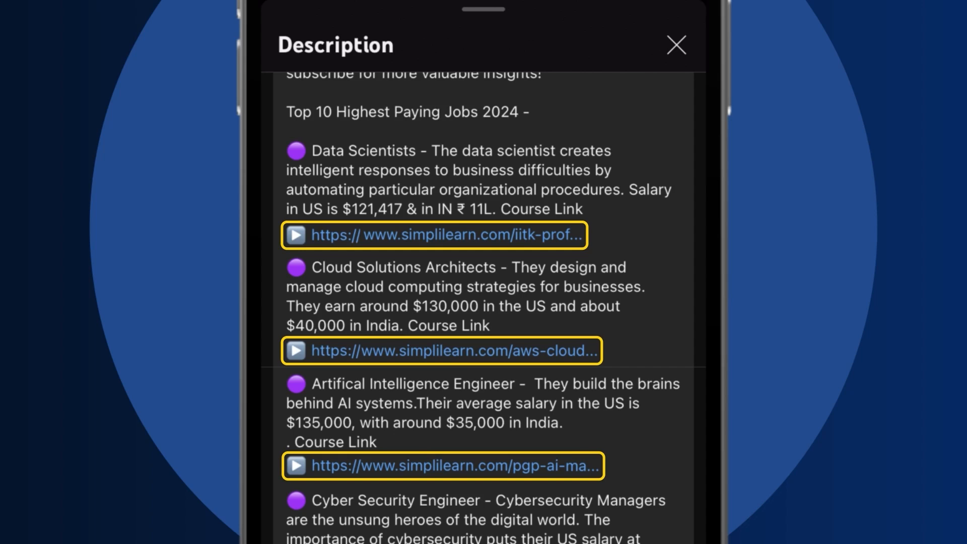
Step: Open the Simplilearn Advanced Certification in UI UX Design link from the video description
{"action": "left_click", "coordinate": [433, 235]}
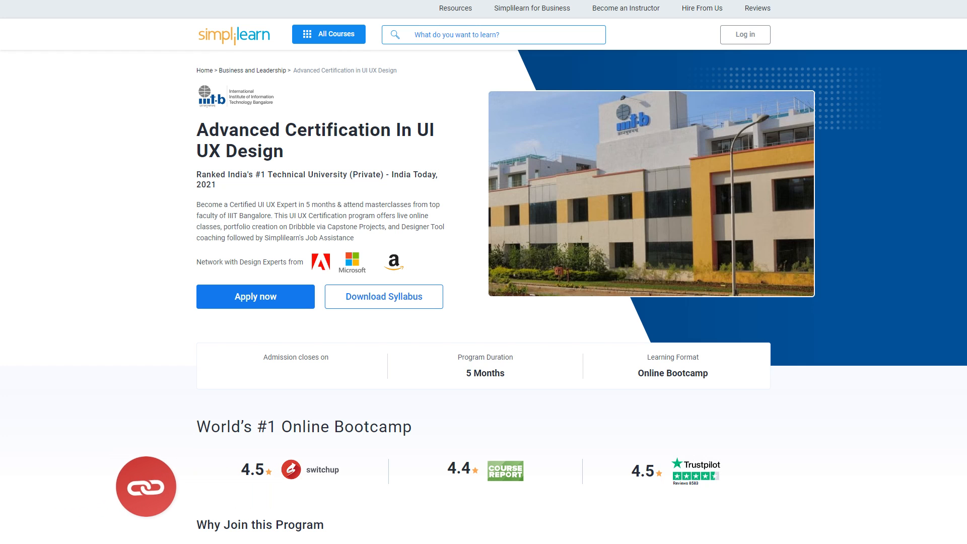
{"action": "scroll", "scroll_direction": "down", "scroll_amount": 3}
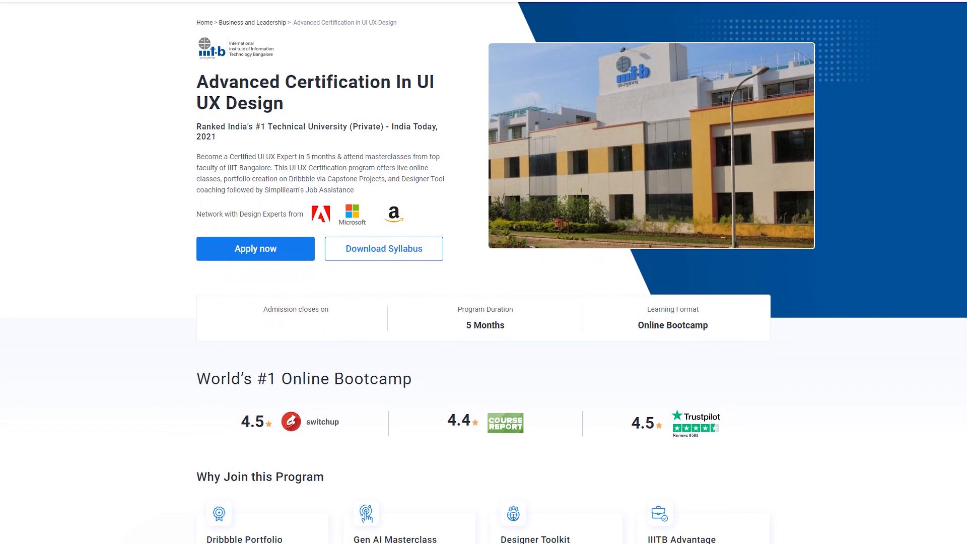
{"action": "scroll", "scroll_direction": "down", "scroll_amount": 3}
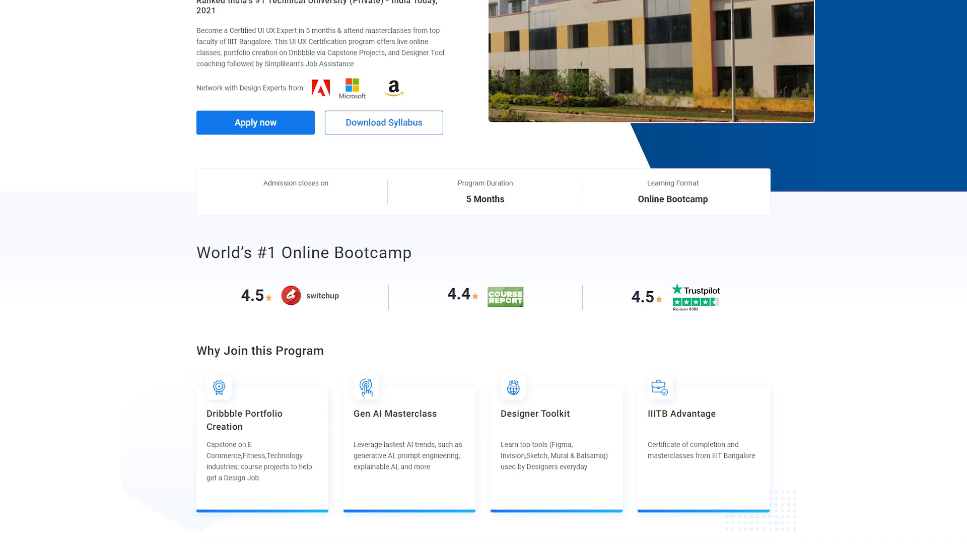
{"action": "scroll", "scroll_direction": "down", "scroll_amount": 3}
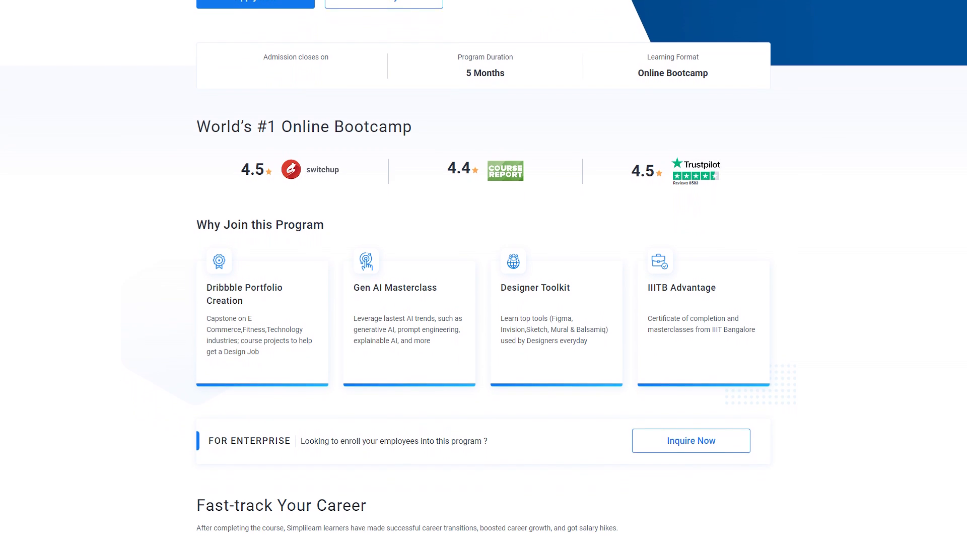
{"action": "scroll", "scroll_direction": "down", "scroll_amount": 3}
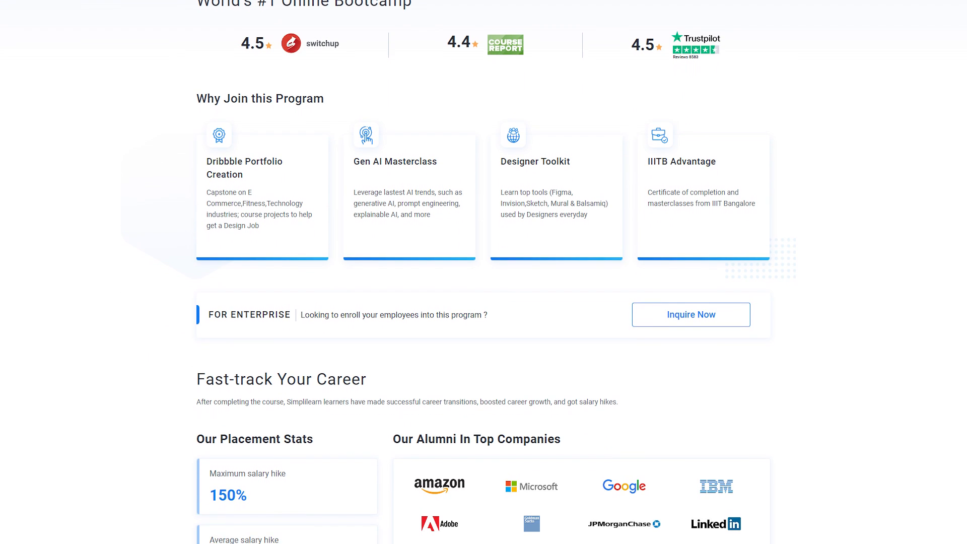
{"action": "scroll", "scroll_direction": "down", "scroll_amount": 3}
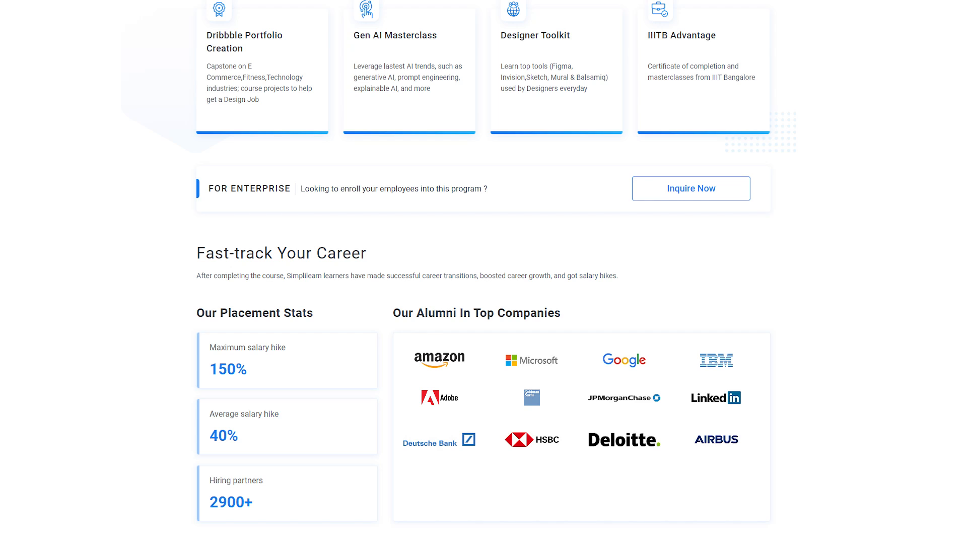
{"action": "scroll", "scroll_direction": "down", "scroll_amount": 3}
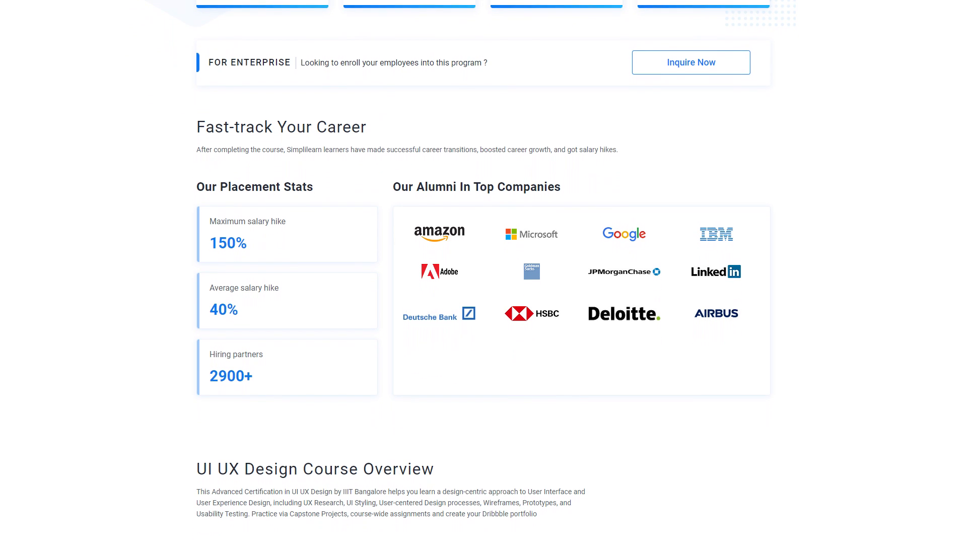
{"action": "scroll", "scroll_direction": "down", "scroll_amount": 3}
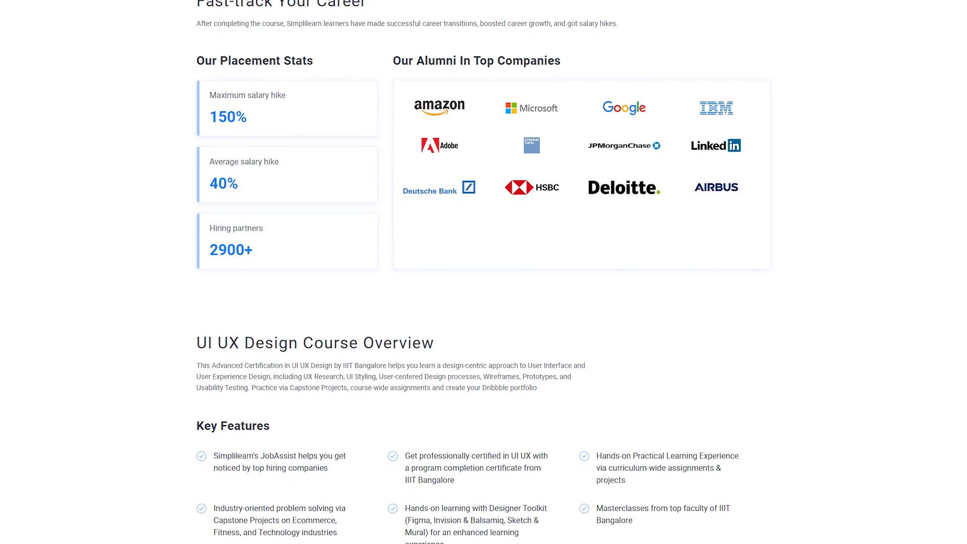
{"action": "scroll", "scroll_direction": "down", "scroll_amount": 3}
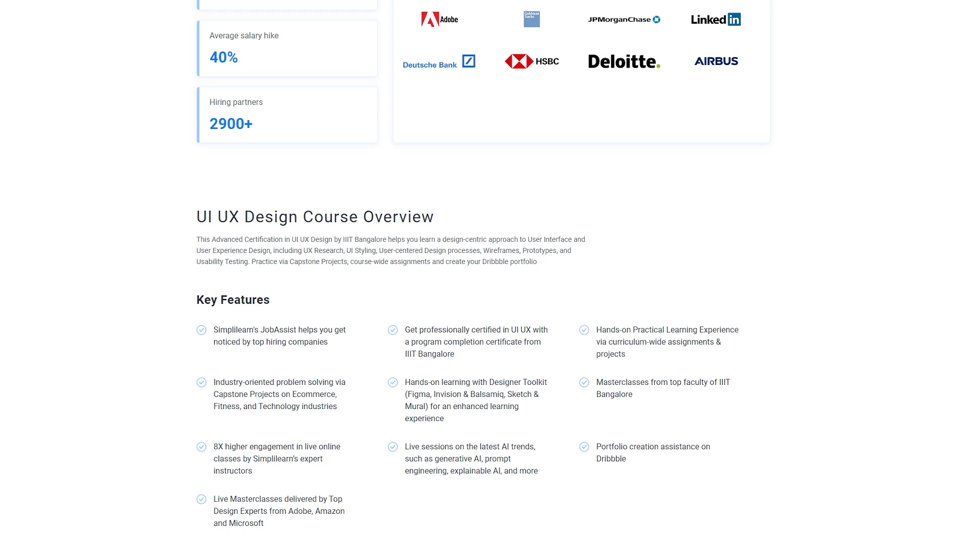
{"action": "scroll", "scroll_direction": "down", "scroll_amount": 3}
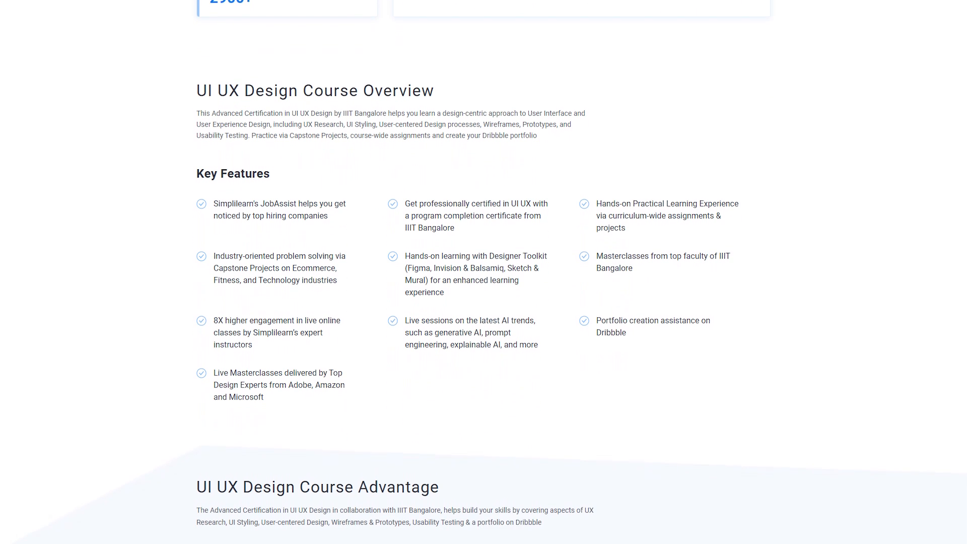
{"action": "scroll", "scroll_direction": "down", "scroll_amount": 3}
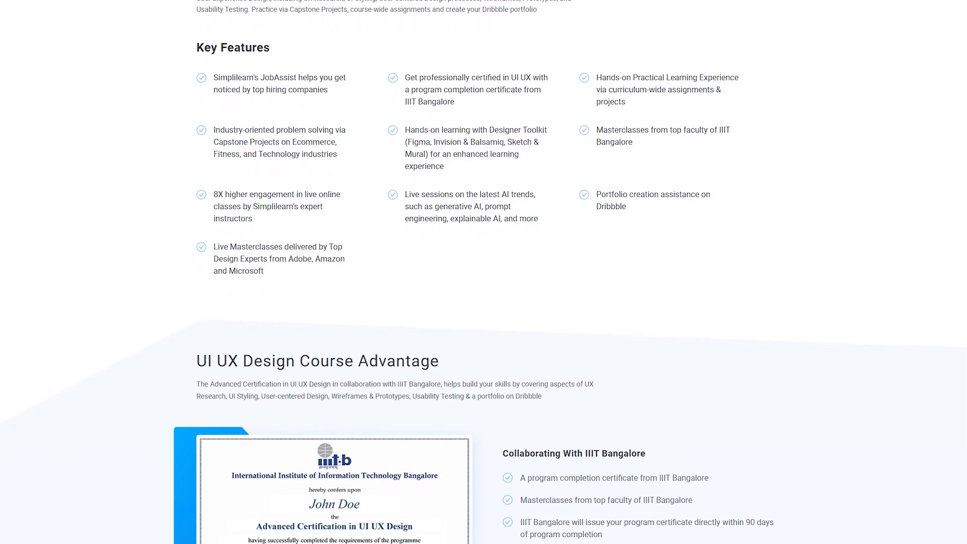
{"action": "scroll", "scroll_direction": "down", "scroll_amount": 3}
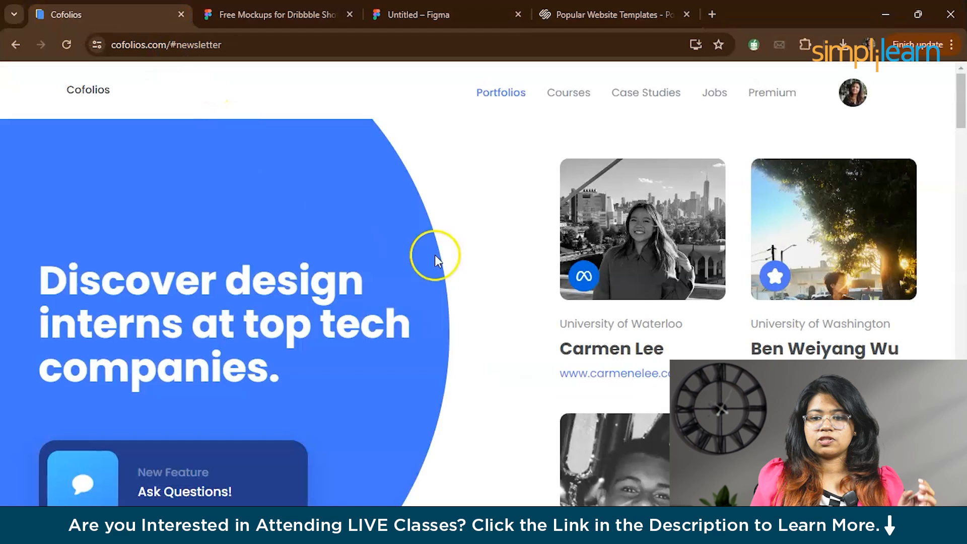
{"action": "mouse_move", "coordinate": [949, 129]}
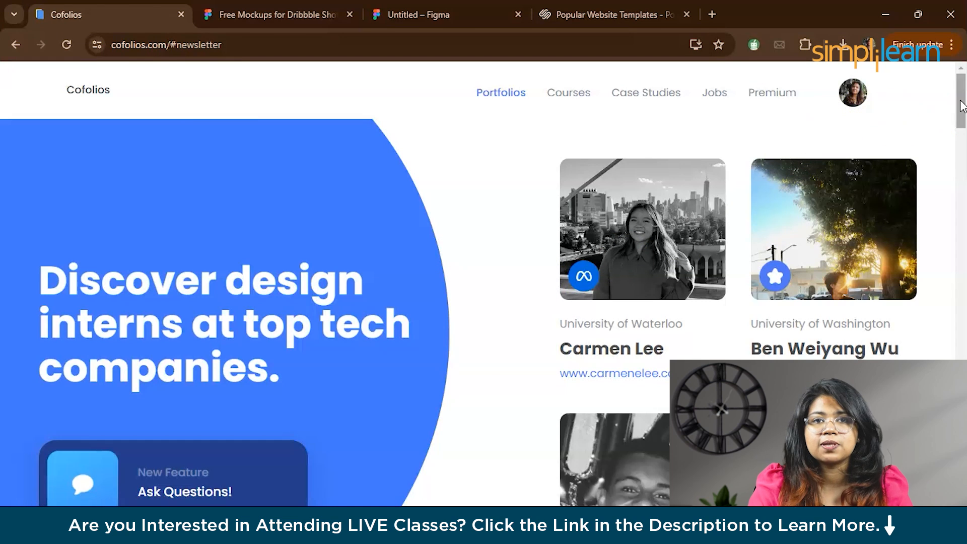
{"action": "mouse_move", "coordinate": [925, 143]}
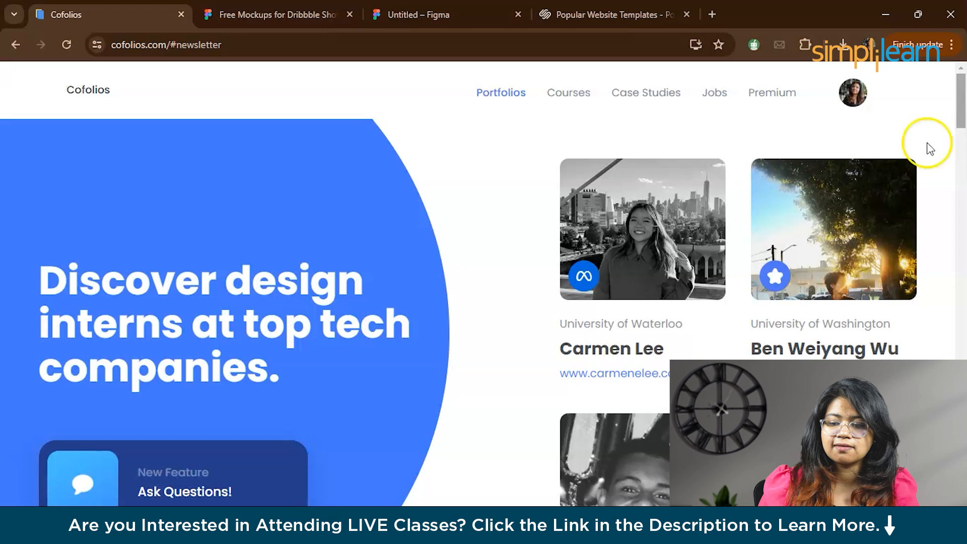
{"action": "mouse_move", "coordinate": [648, 259]}
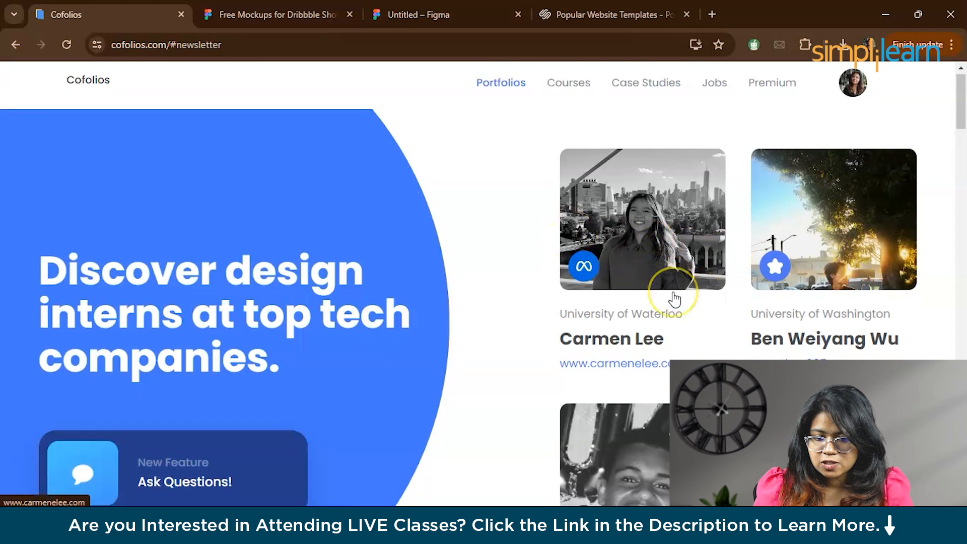
{"action": "scroll", "scroll_direction": "down", "scroll_amount": 3}
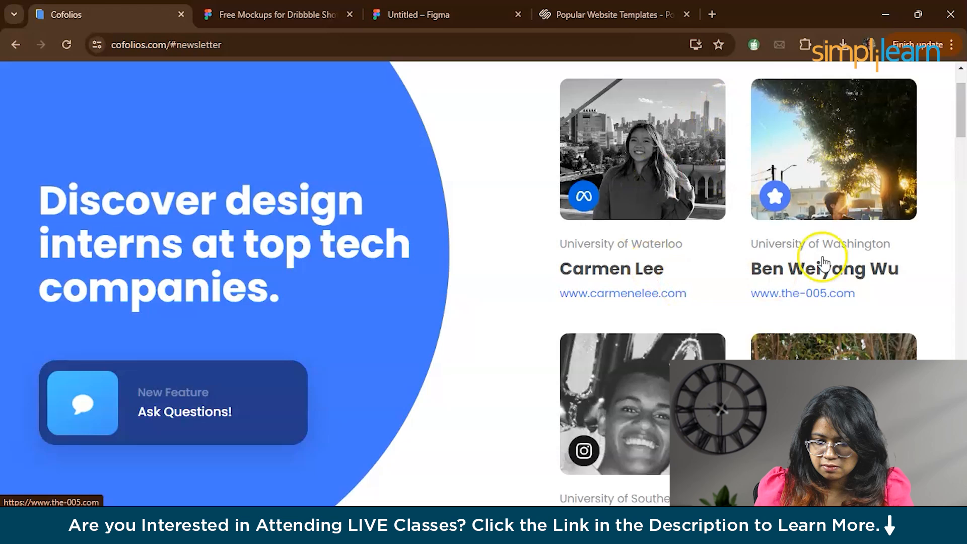
{"action": "scroll", "scroll_direction": "down", "scroll_amount": 3}
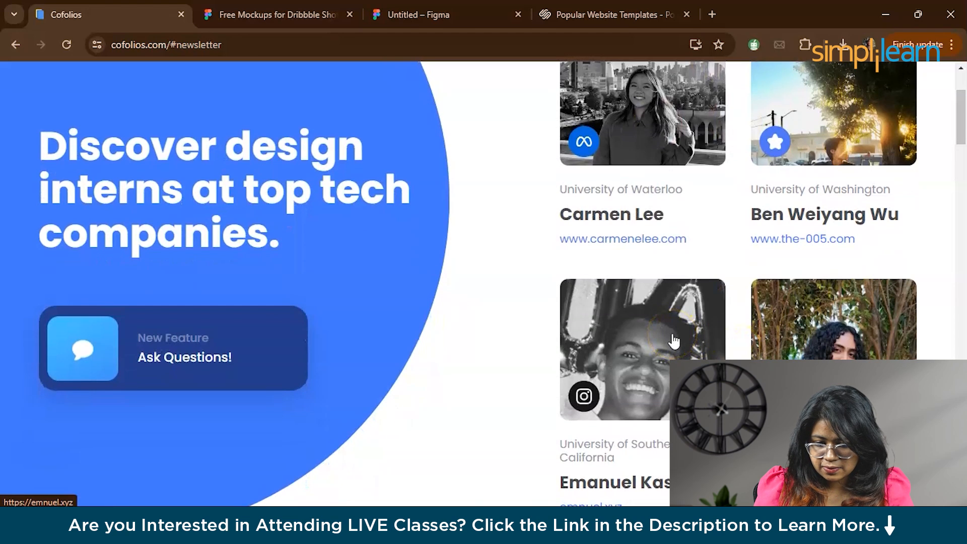
Step: Open Emanuel's emnuel.xyz portfolio and scroll through the Ivella Milestones case study
{"action": "left_click", "coordinate": [641, 348]}
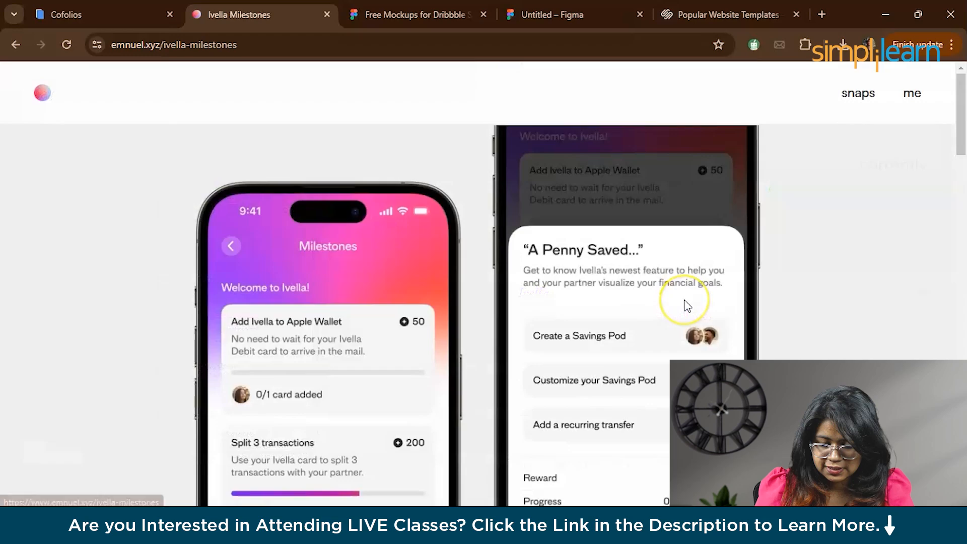
{"action": "scroll", "scroll_direction": "down", "scroll_amount": 3}
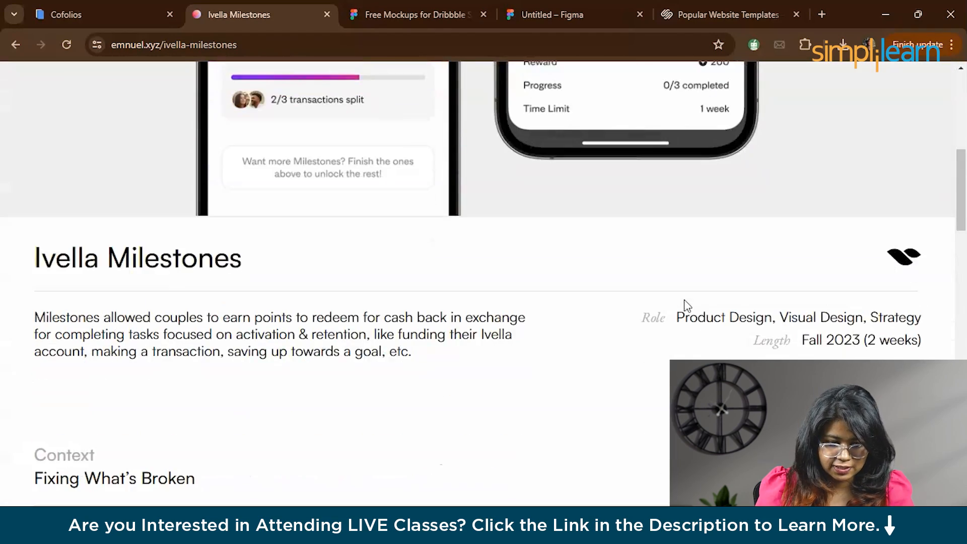
{"action": "scroll", "scroll_direction": "down", "scroll_amount": 3}
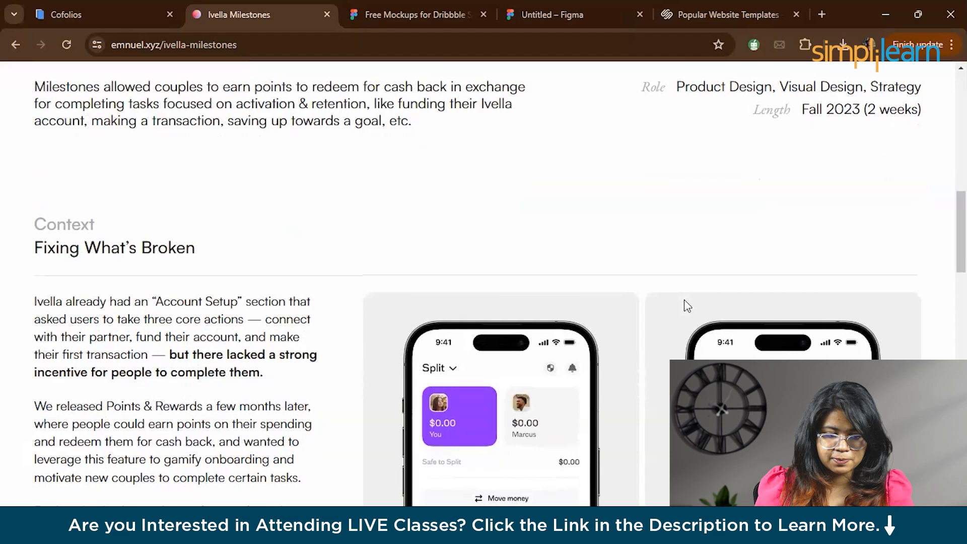
{"action": "scroll", "scroll_direction": "down", "scroll_amount": 3}
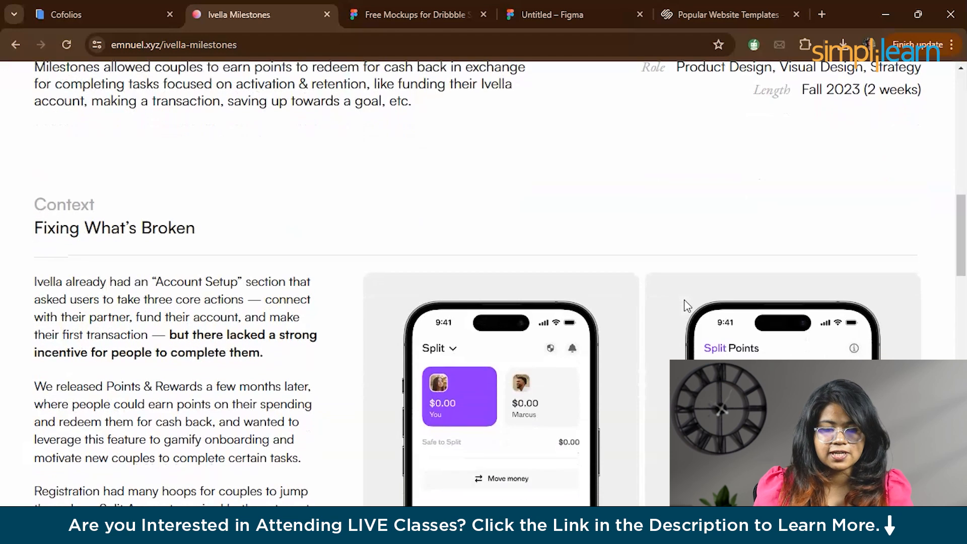
{"action": "scroll", "scroll_direction": "down", "scroll_amount": 3}
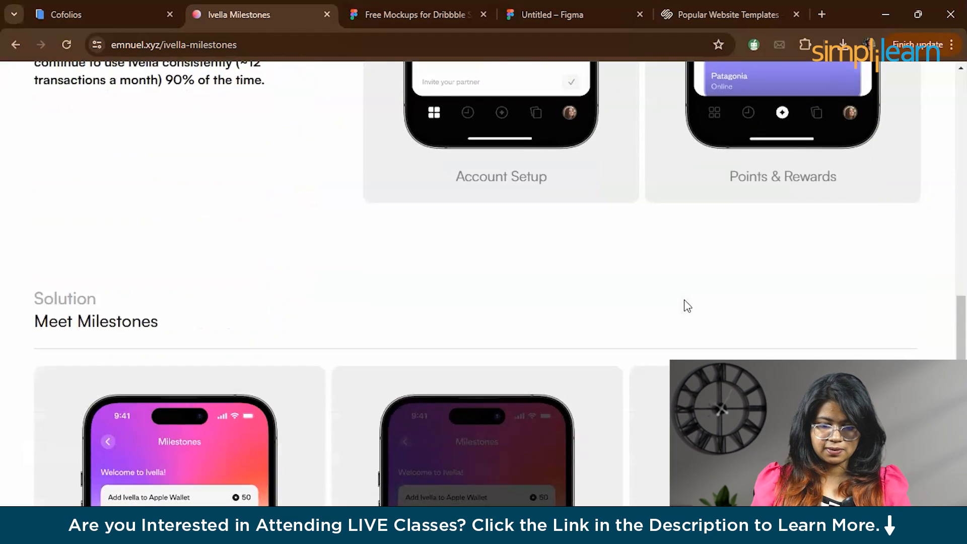
{"action": "left_click", "coordinate": [573, 15]}
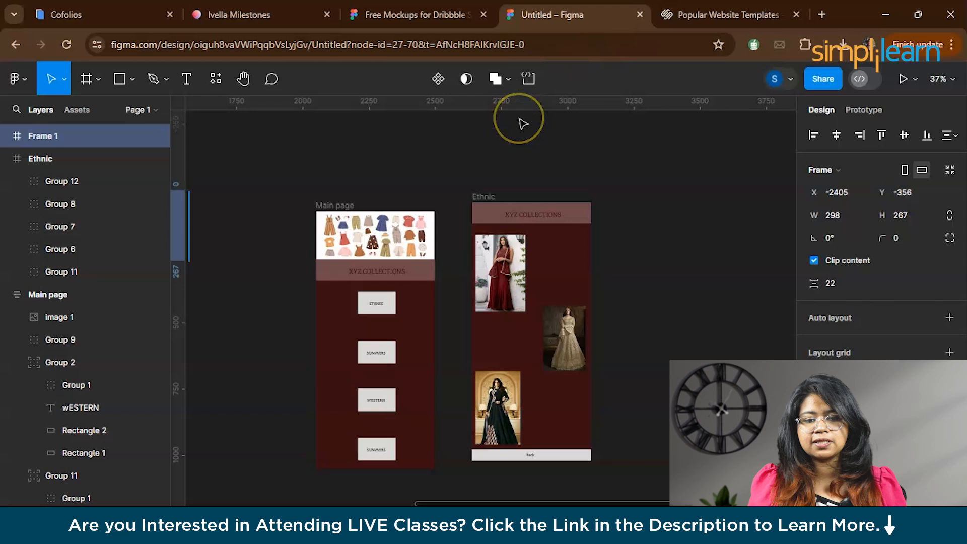
{"action": "mouse_move", "coordinate": [820, 14]}
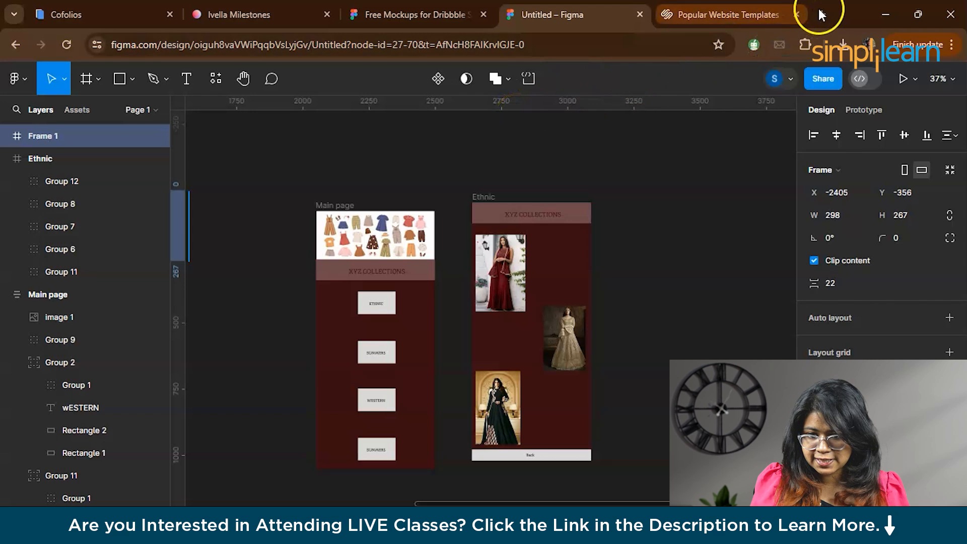
Step: Search Google for 'free mockup template in figma' in a new tab
{"action": "left_click", "coordinate": [821, 14]}
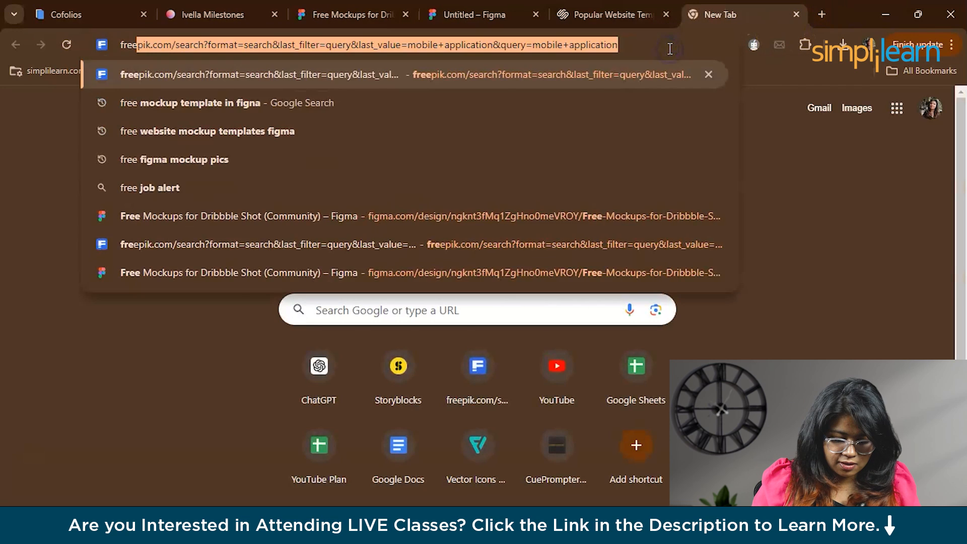
{"action": "type", "text": "free mockup template in fign"}
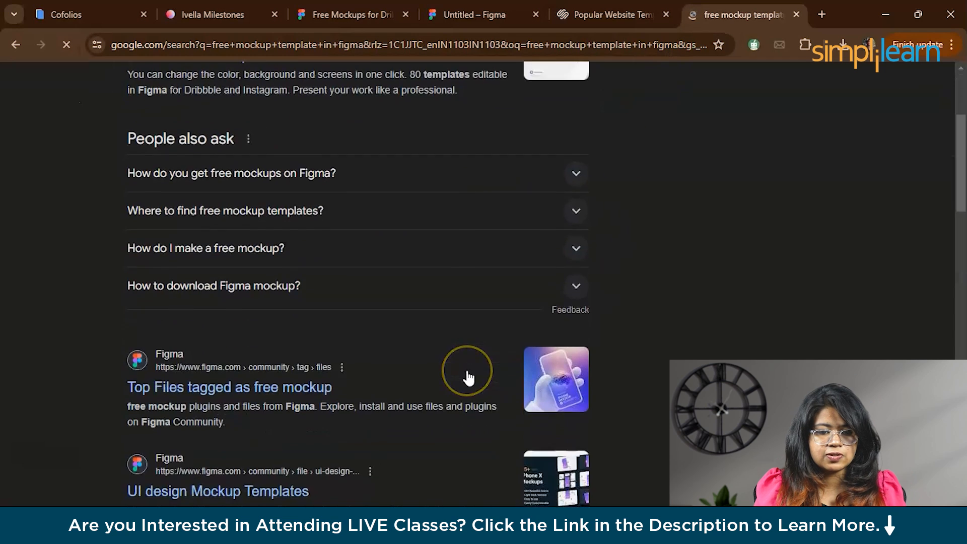
{"action": "scroll", "scroll_direction": "up", "scroll_amount": 3}
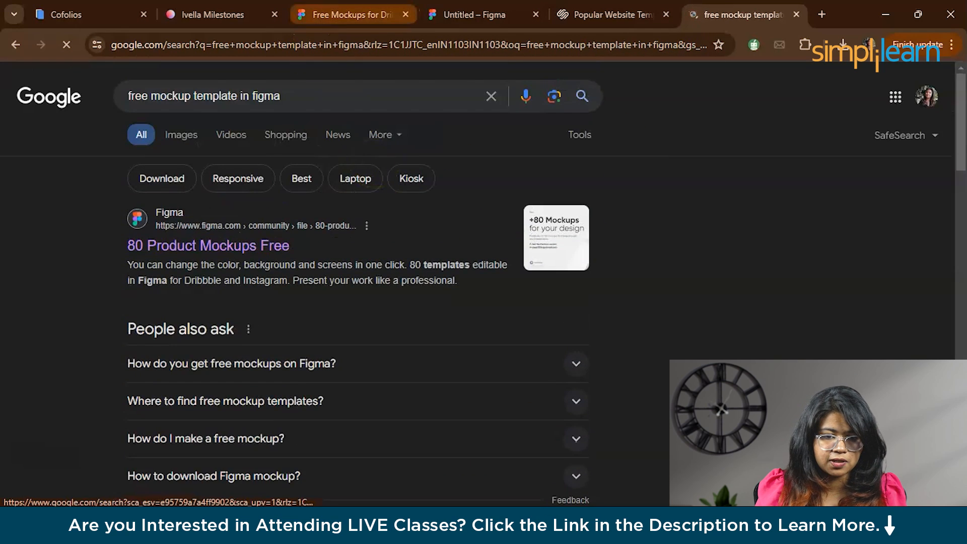
Step: Bring up the Free Mockups for Dribbble Shot file showing its blank phone screen templates
{"action": "left_click", "coordinate": [353, 14]}
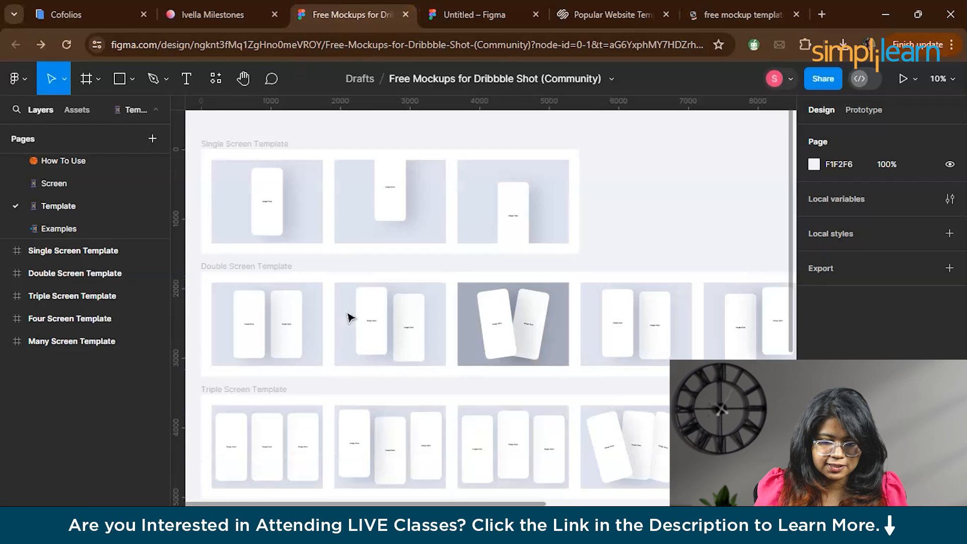
{"action": "left_click", "coordinate": [475, 14]}
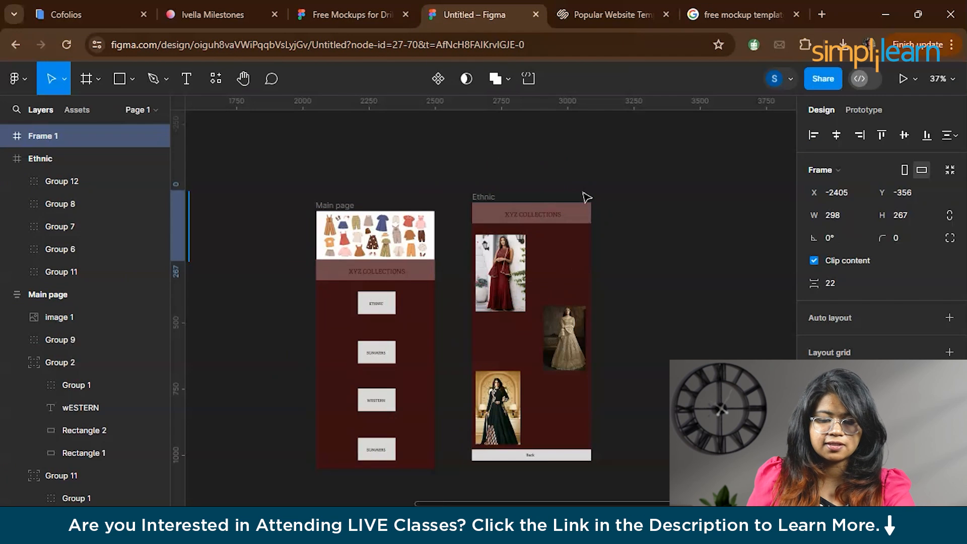
{"action": "mouse_move", "coordinate": [605, 281]}
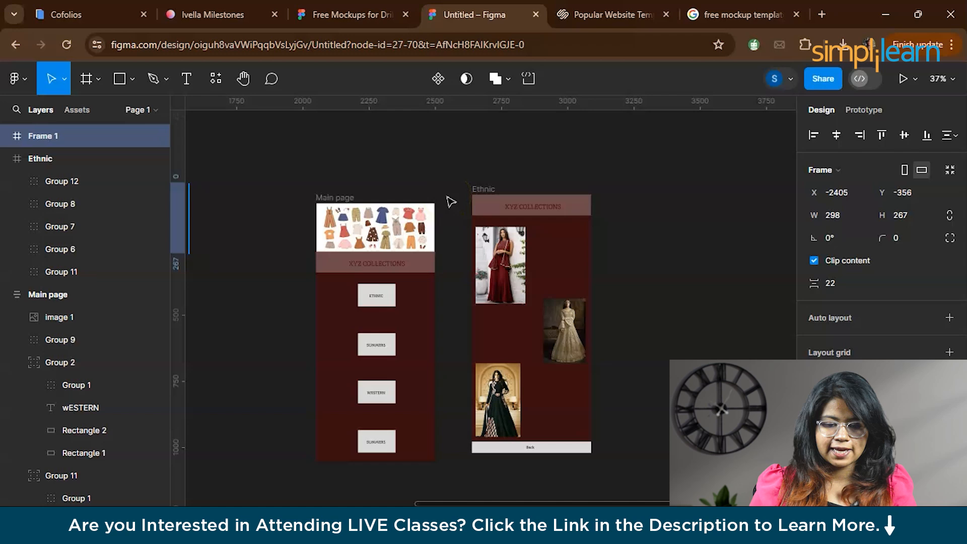
{"action": "mouse_move", "coordinate": [683, 192]}
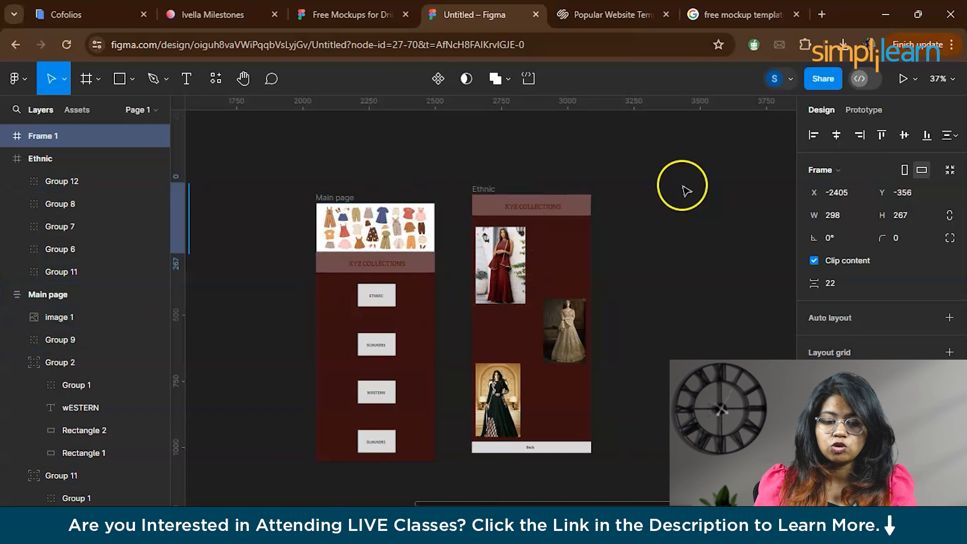
{"action": "left_click", "coordinate": [350, 14]}
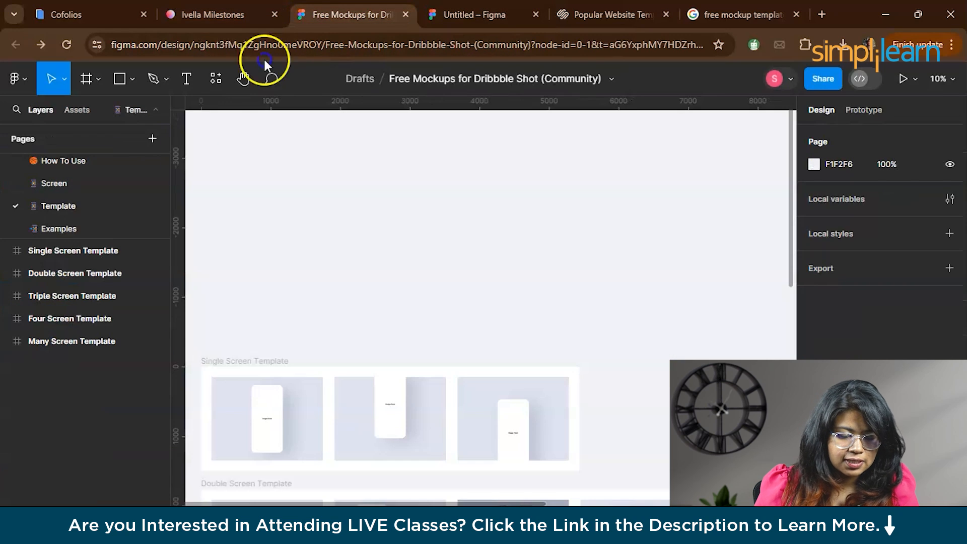
{"action": "mouse_move", "coordinate": [274, 330]}
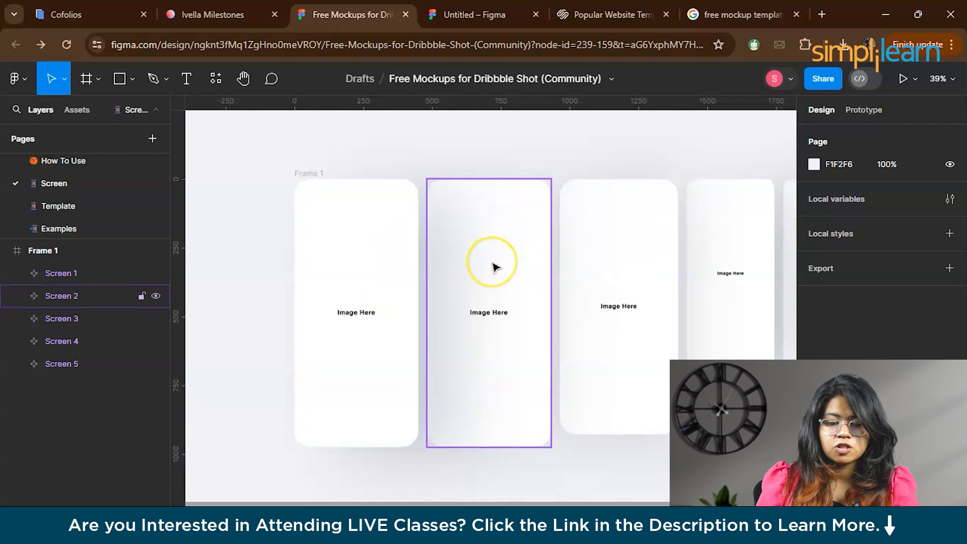
Step: Copy the Main page frame into Screen 1, then fetch the Ethnic frame for Screen 2
{"action": "left_click", "coordinate": [481, 15]}
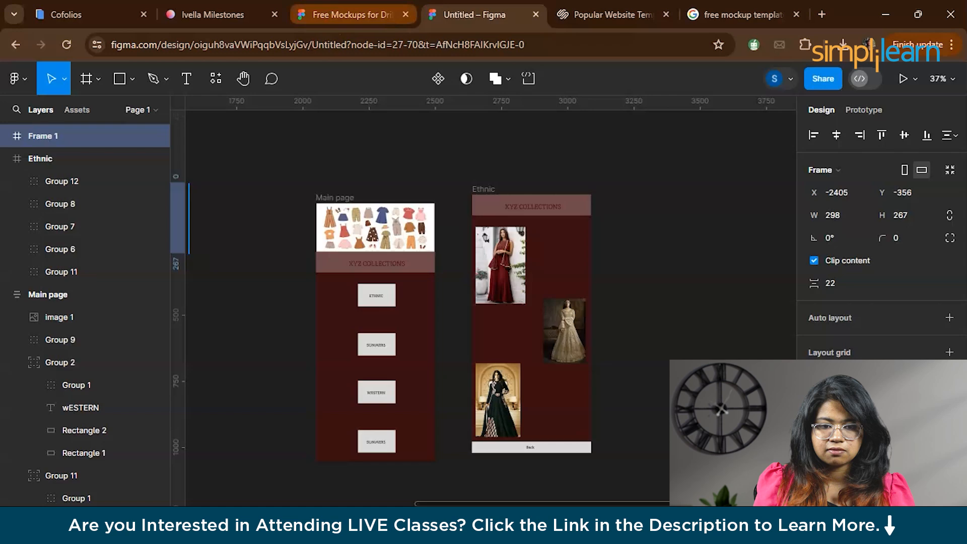
{"action": "left_click", "coordinate": [348, 15]}
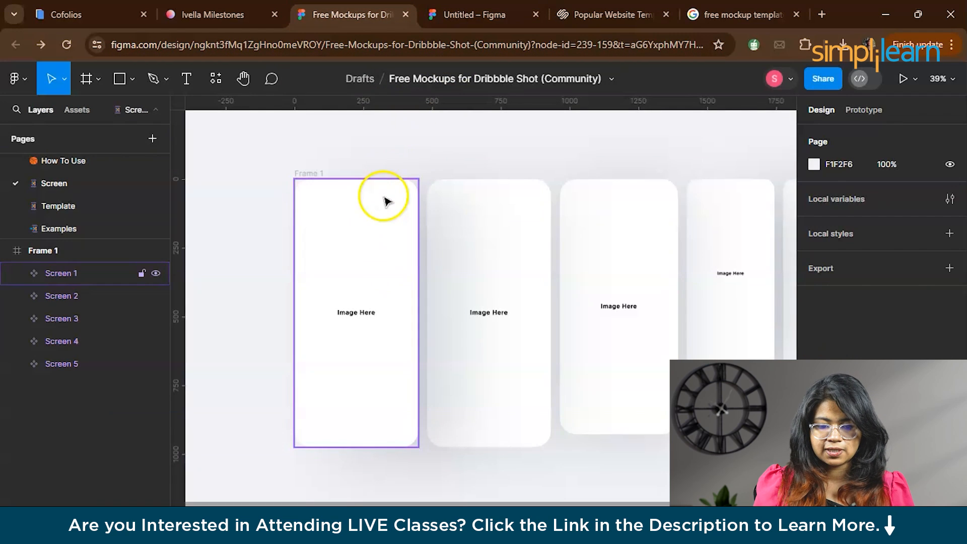
{"action": "left_click", "coordinate": [356, 311]}
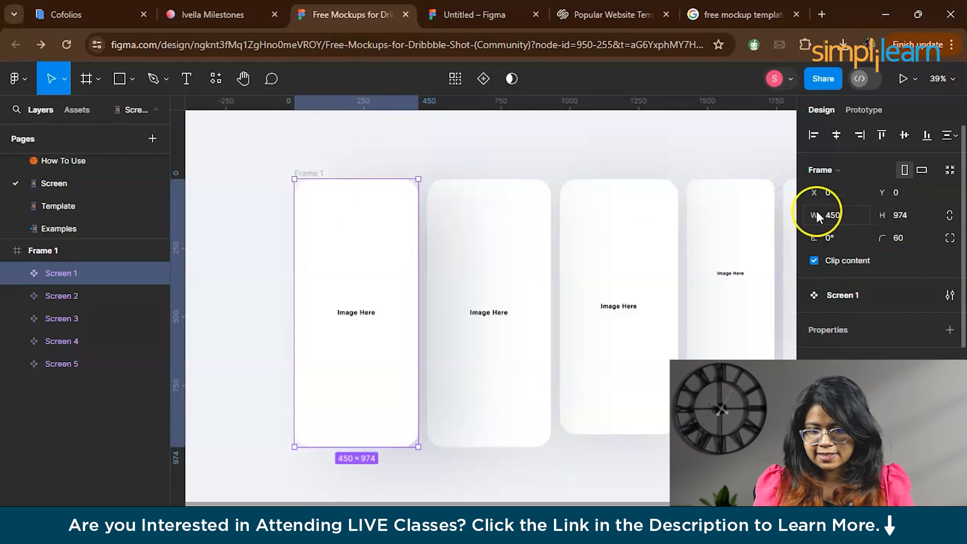
{"action": "left_click", "coordinate": [469, 14]}
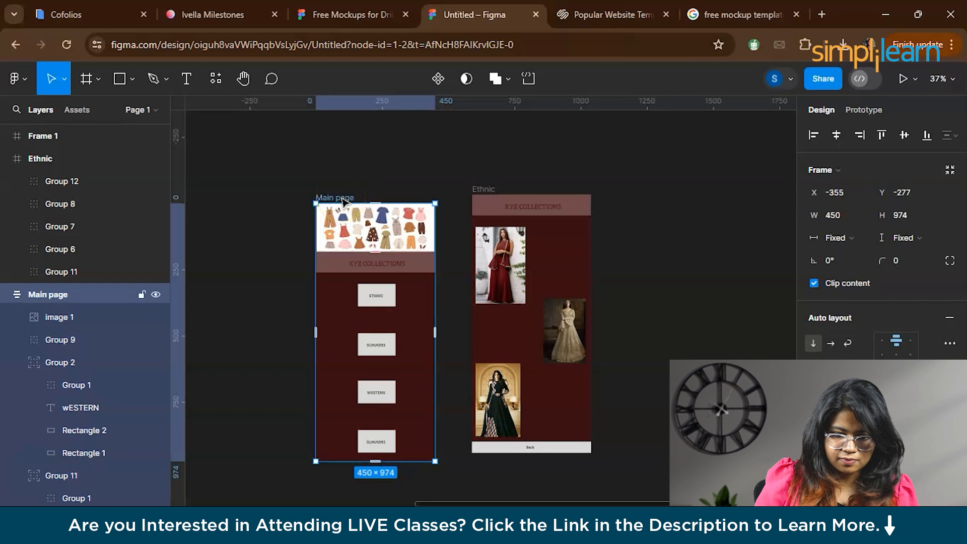
{"action": "left_click", "coordinate": [352, 15]}
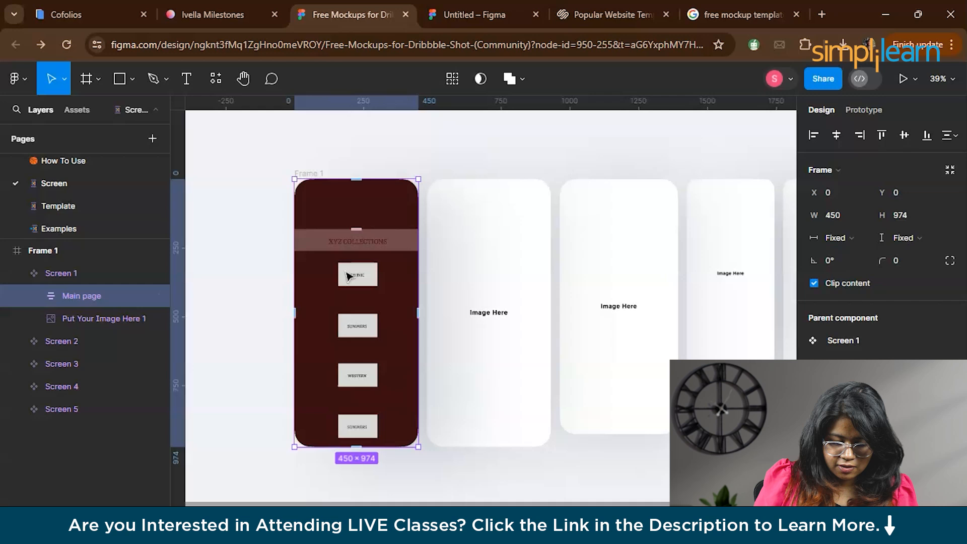
{"action": "left_click", "coordinate": [269, 237]}
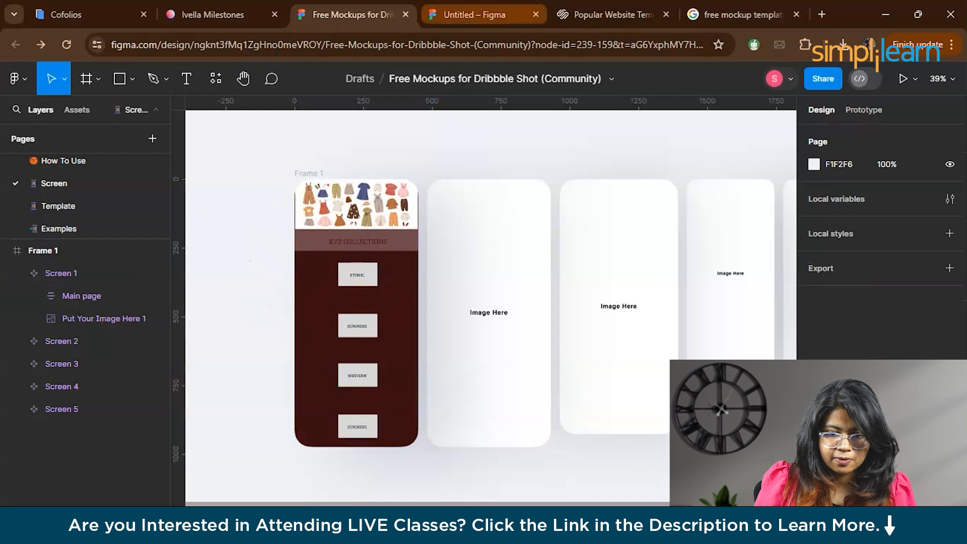
{"action": "left_click", "coordinate": [474, 14]}
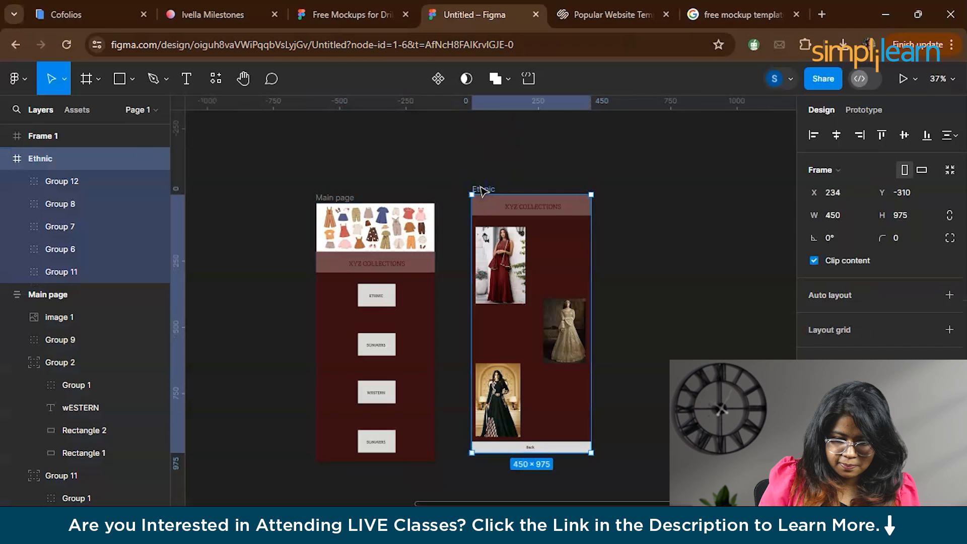
{"action": "left_click", "coordinate": [349, 14]}
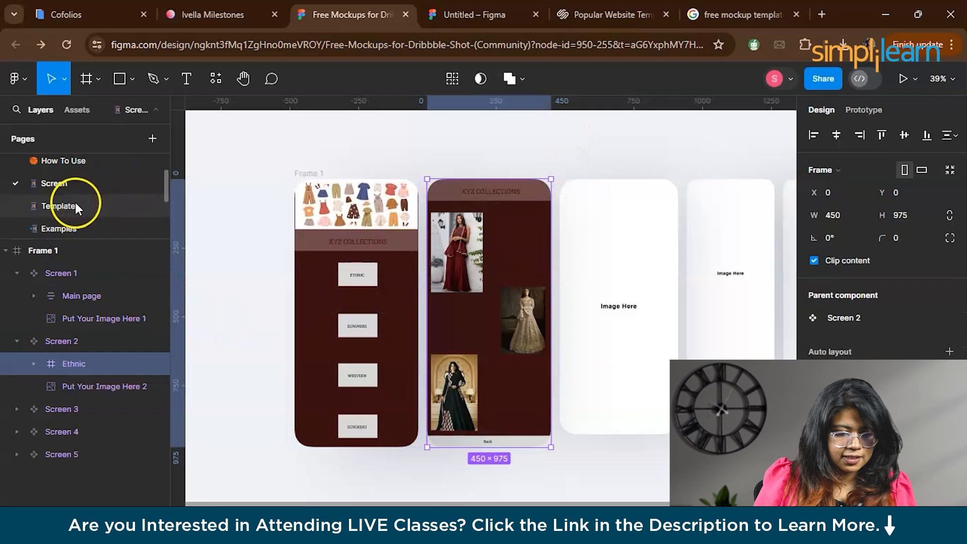
Step: Open the Template page and focus on the Double Screen Template frame
{"action": "left_click", "coordinate": [59, 206]}
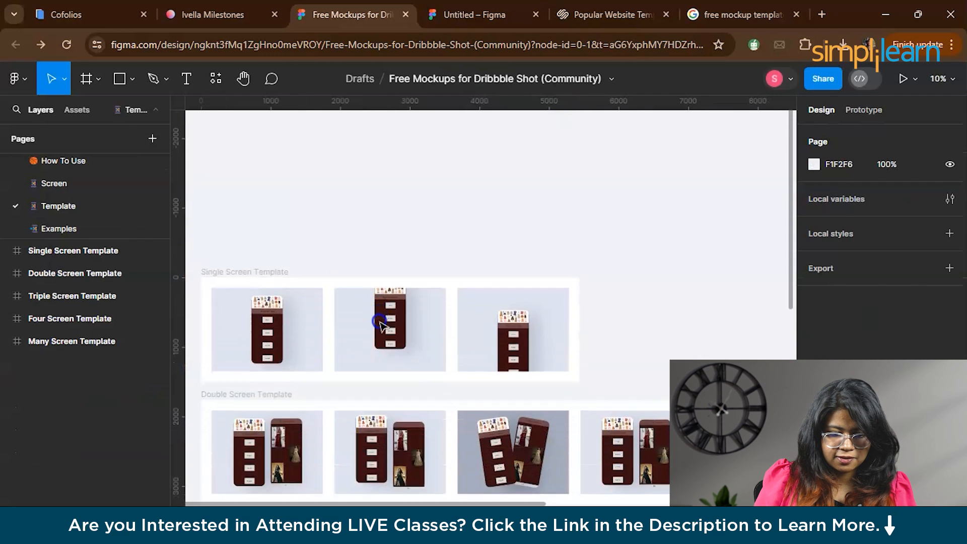
{"action": "scroll", "scroll_direction": "down", "scroll_amount": 3}
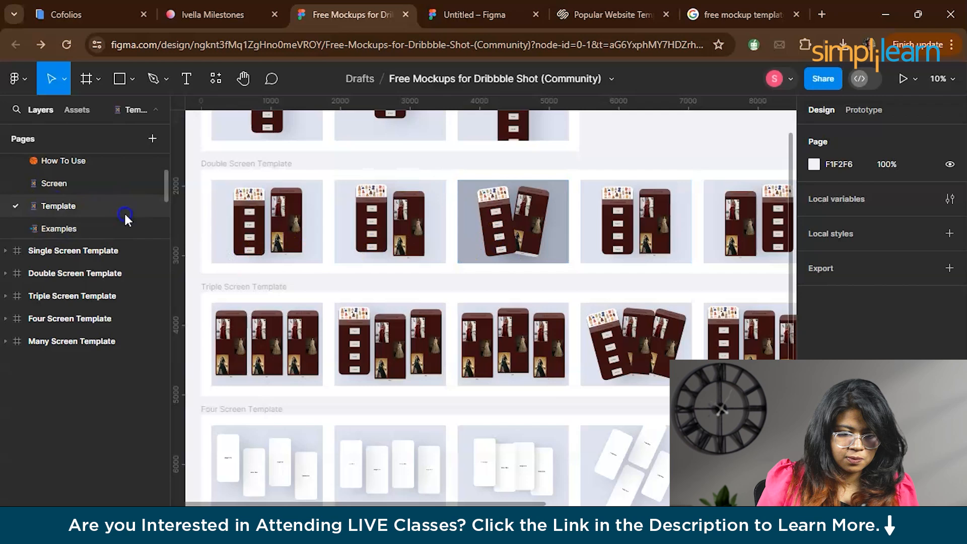
{"action": "left_click", "coordinate": [72, 296]}
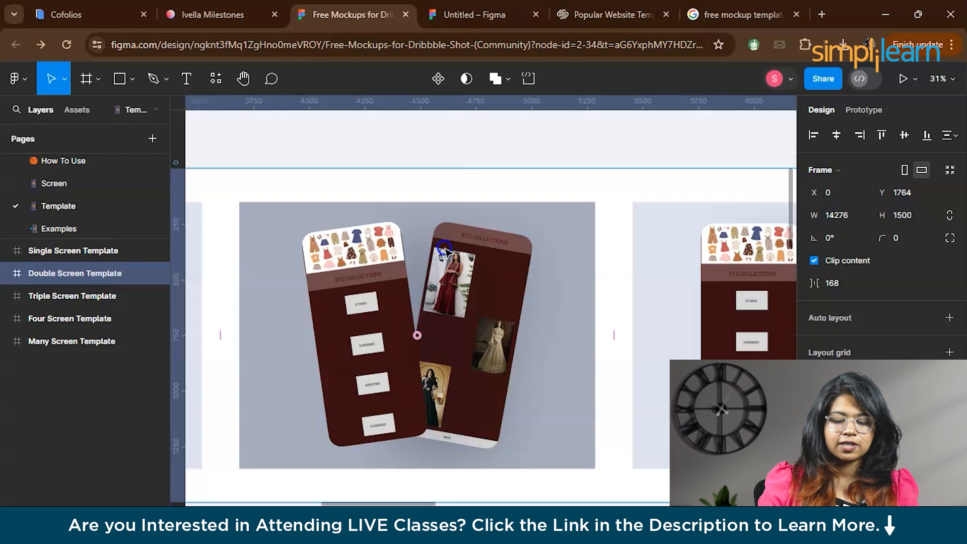
Step: Export Frame 3, the tilted two-phone mockup, as a PNG via File > Export
{"action": "left_click", "coordinate": [357, 385]}
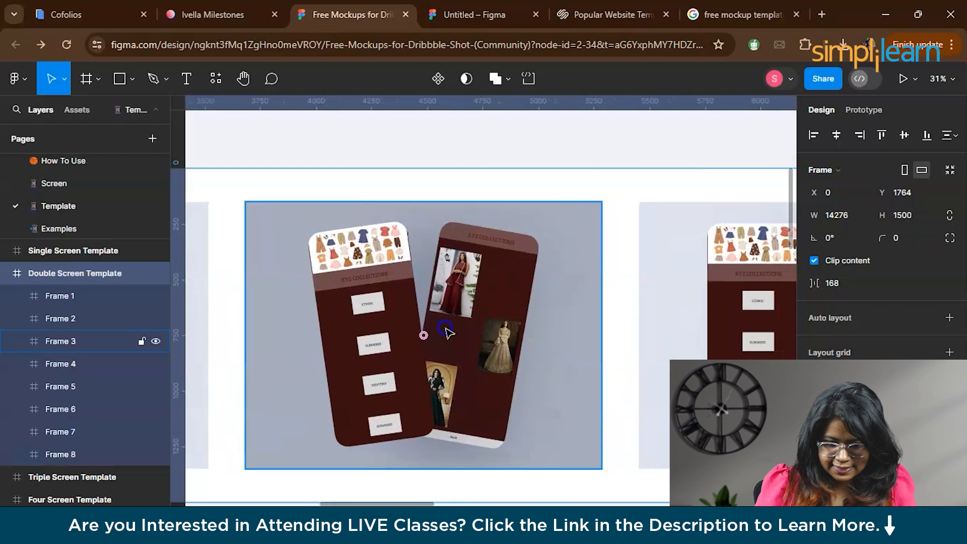
{"action": "left_click", "coordinate": [12, 78]}
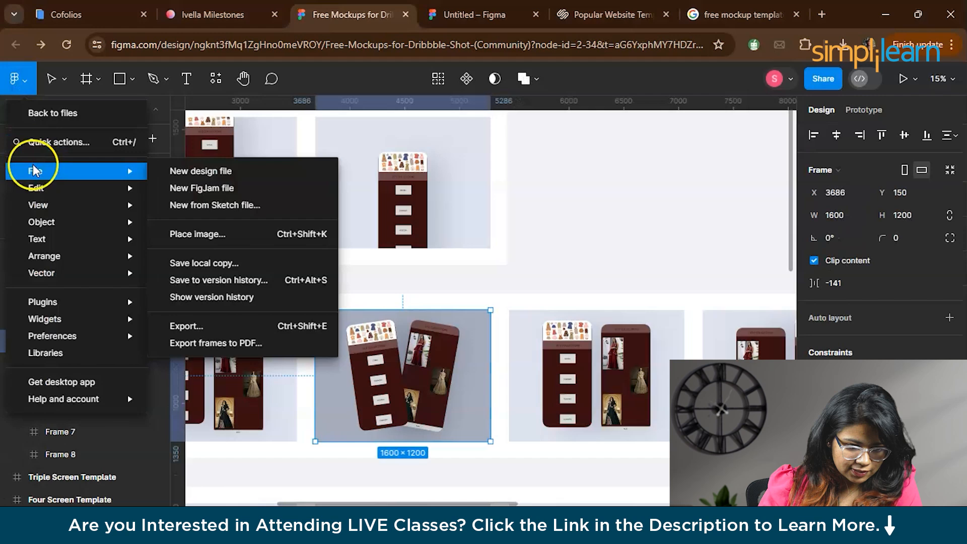
{"action": "mouse_move", "coordinate": [212, 326]}
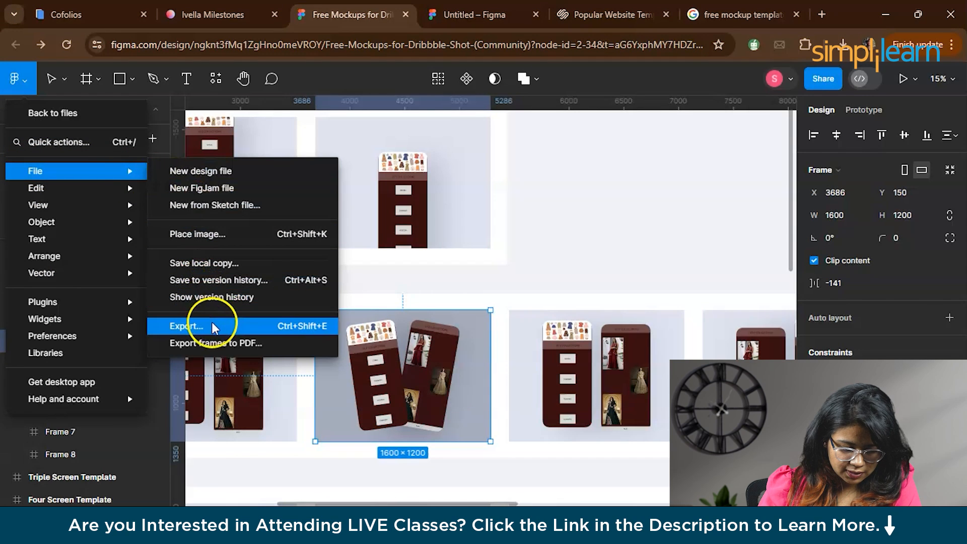
{"action": "left_click", "coordinate": [187, 326]}
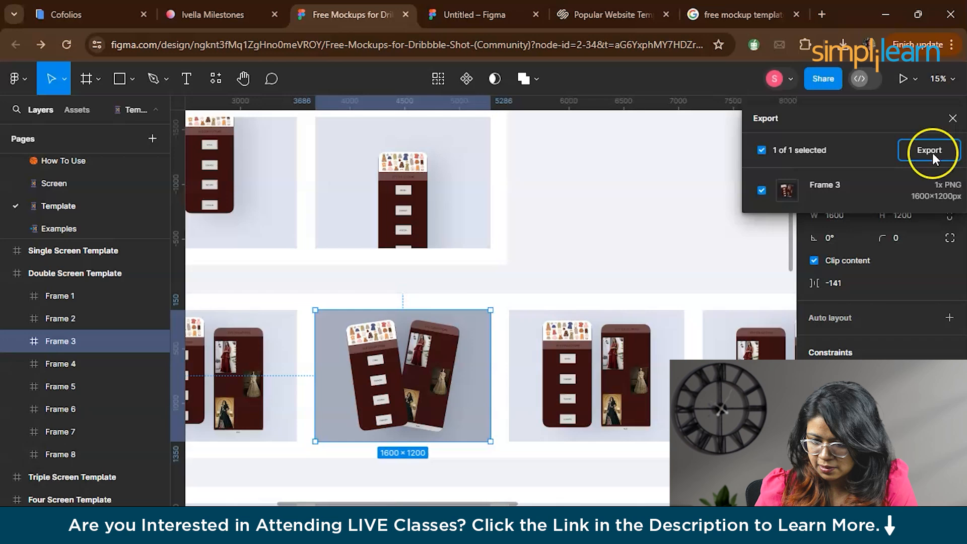
{"action": "left_click", "coordinate": [951, 117]}
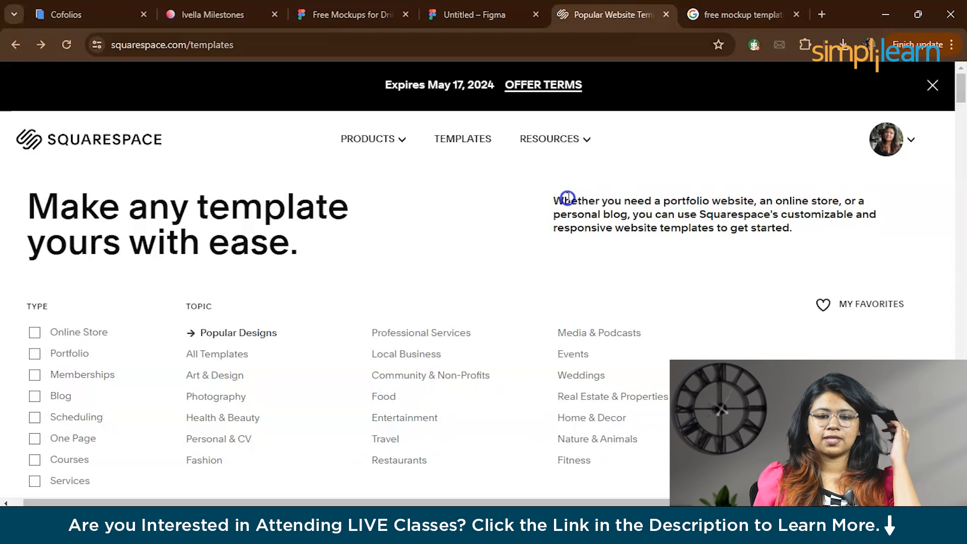
{"action": "mouse_move", "coordinate": [628, 245]}
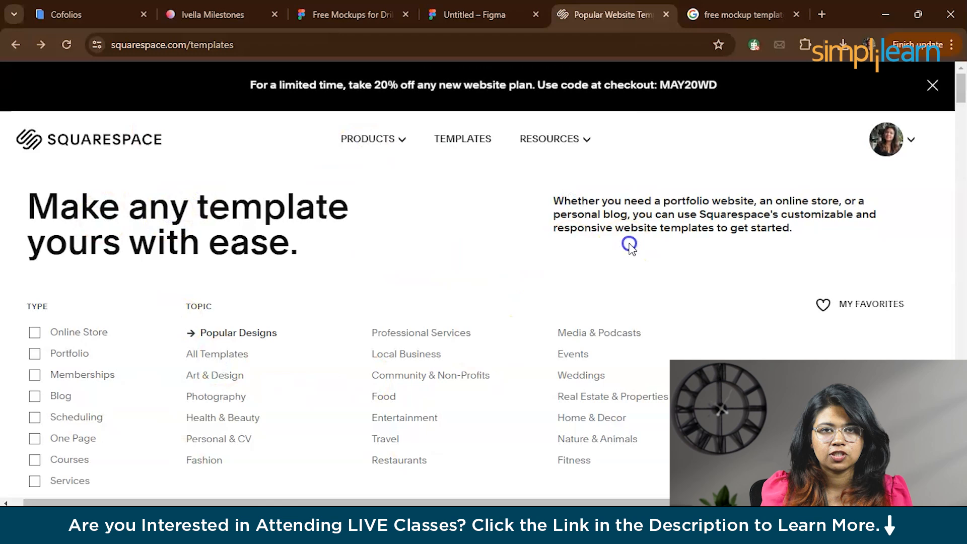
{"action": "mouse_move", "coordinate": [461, 291]}
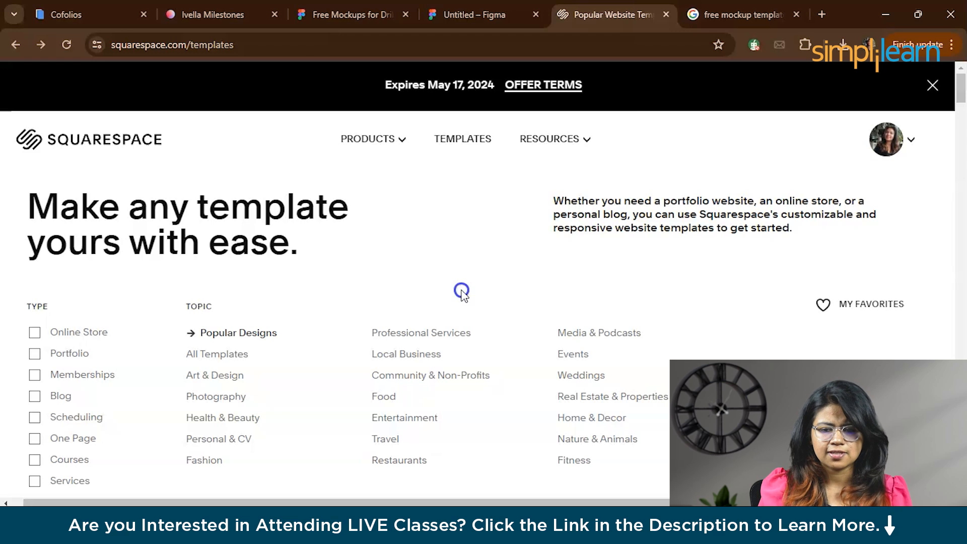
Step: Filter templates to Portfolio and Photography, then choose the Çimen template
{"action": "scroll", "scroll_direction": "down", "scroll_amount": 3}
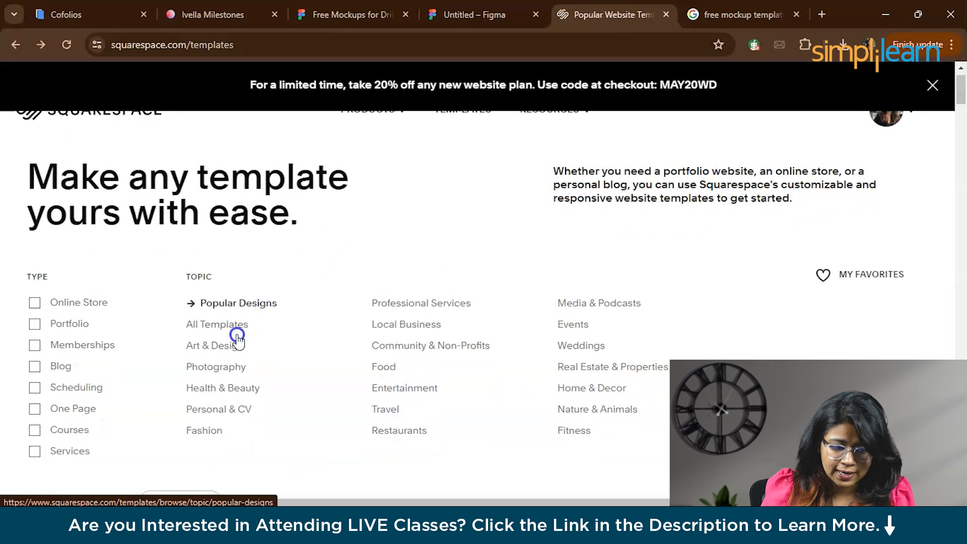
{"action": "left_click", "coordinate": [35, 288]}
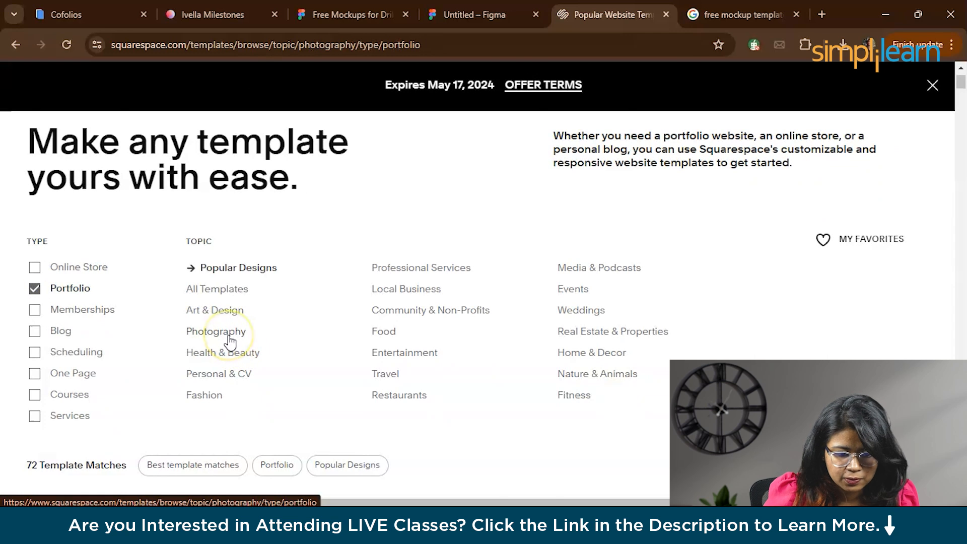
{"action": "left_click", "coordinate": [216, 332]}
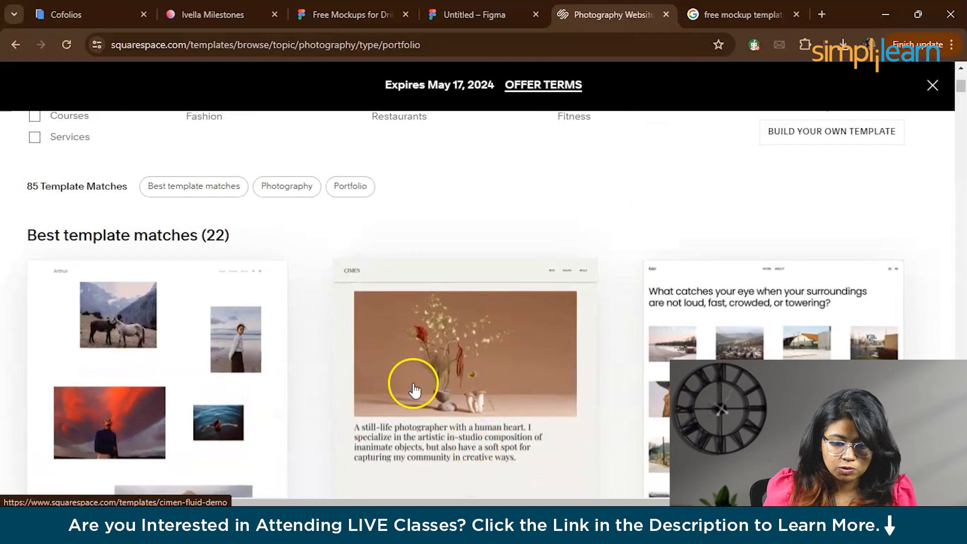
{"action": "scroll", "scroll_direction": "down", "scroll_amount": 3}
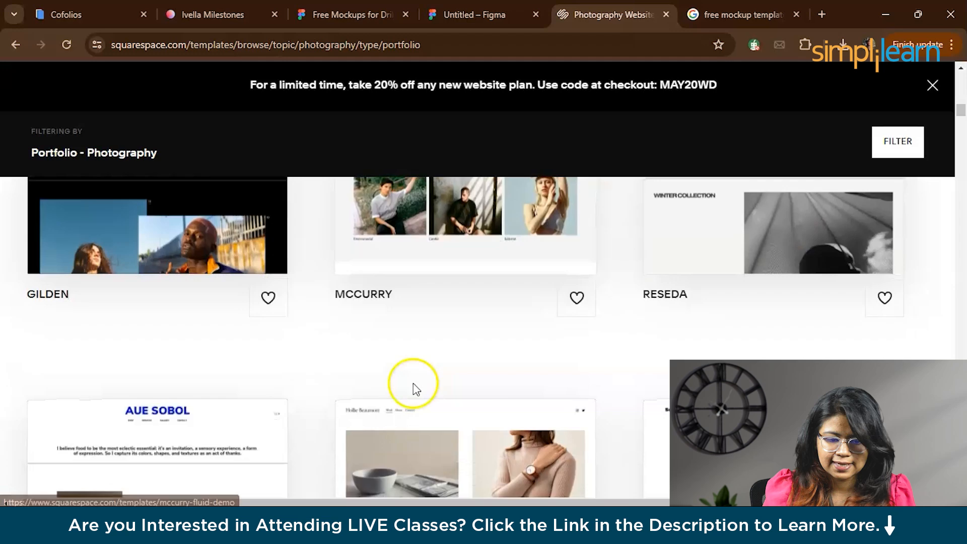
{"action": "scroll", "scroll_direction": "down", "scroll_amount": 3}
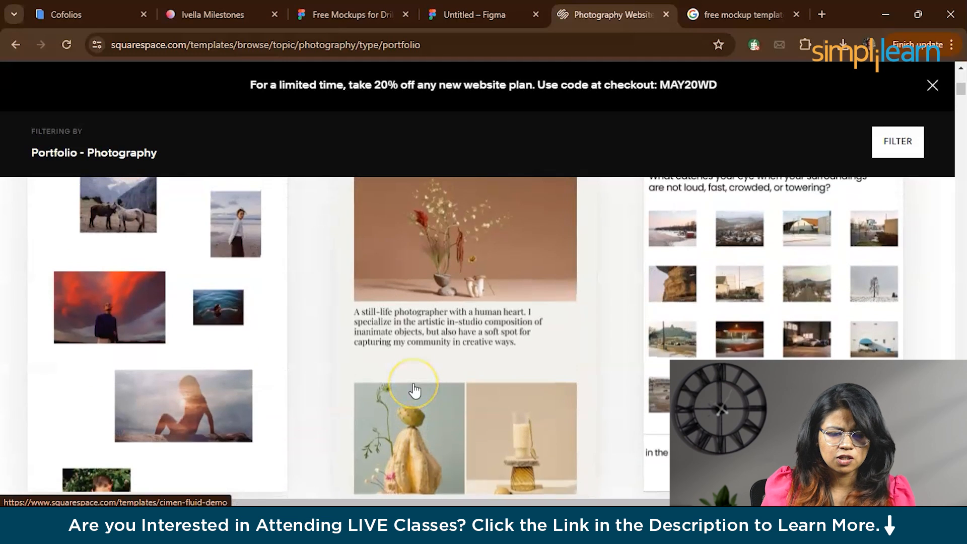
{"action": "scroll", "scroll_direction": "up", "scroll_amount": 3}
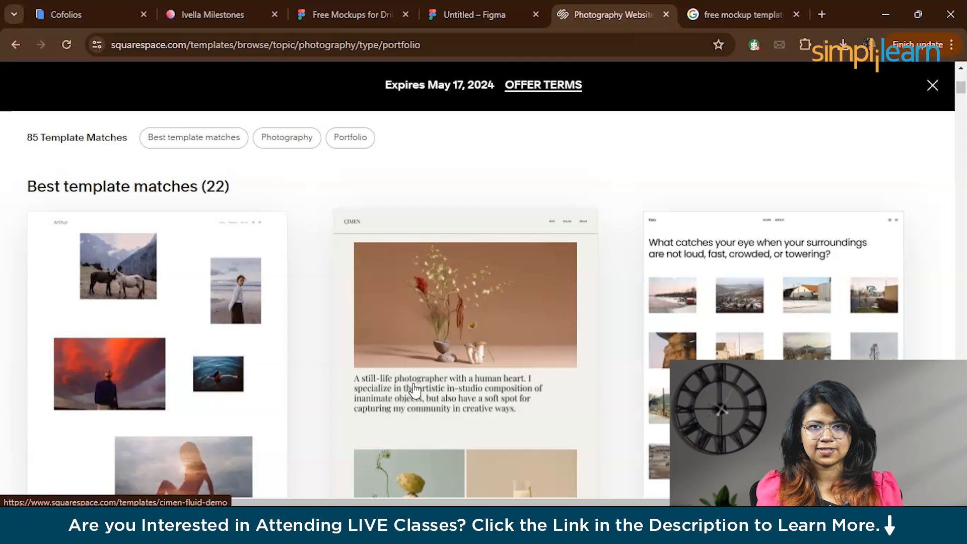
{"action": "scroll", "scroll_direction": "down", "scroll_amount": 3}
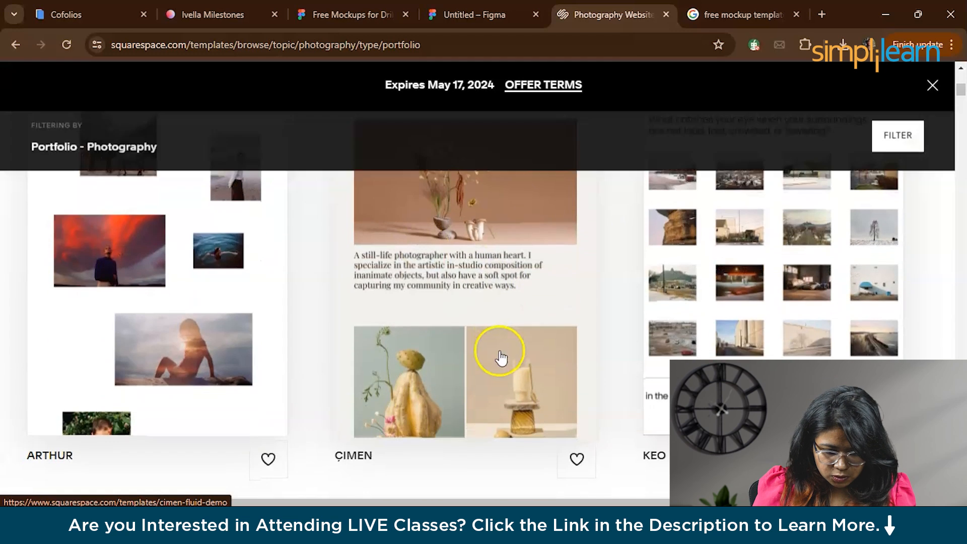
{"action": "left_click", "coordinate": [500, 357]}
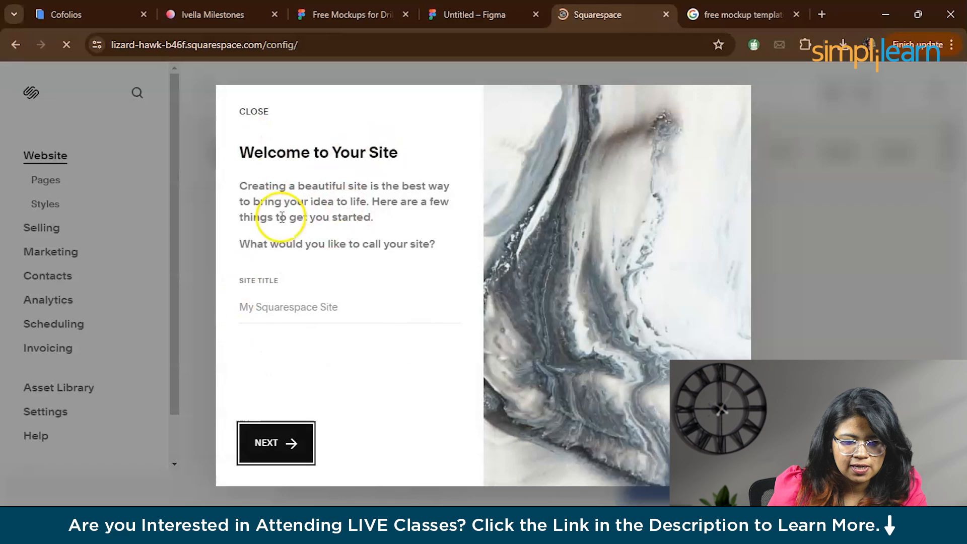
Step: Title the site with the suggested name plus 'Sasikumar' and continue
{"action": "left_click", "coordinate": [288, 306]}
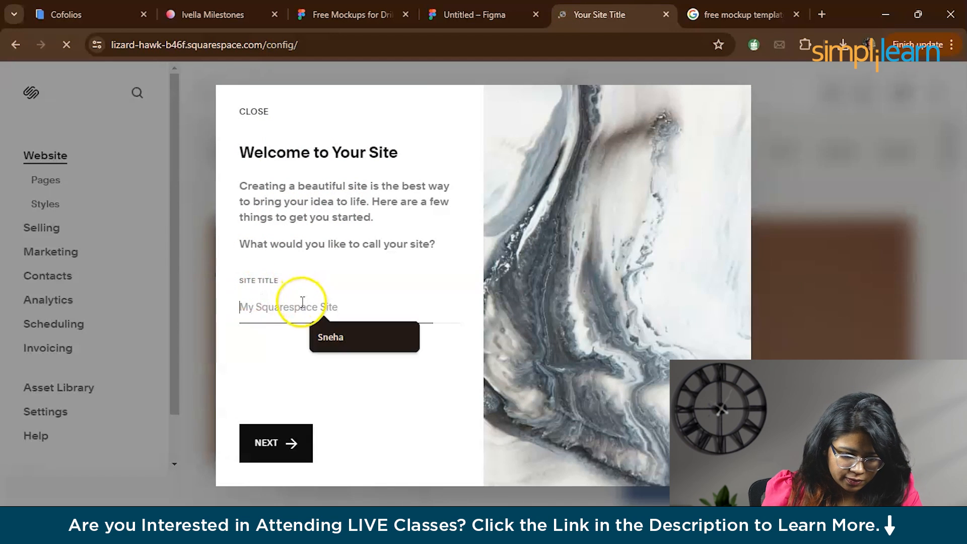
{"action": "left_click", "coordinate": [331, 337]}
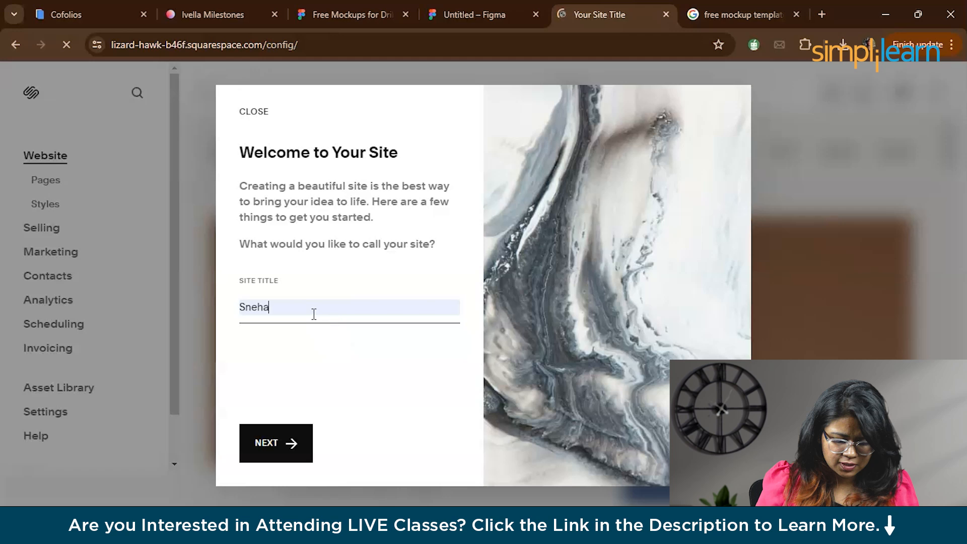
{"action": "type", "text": "Sasikumar"}
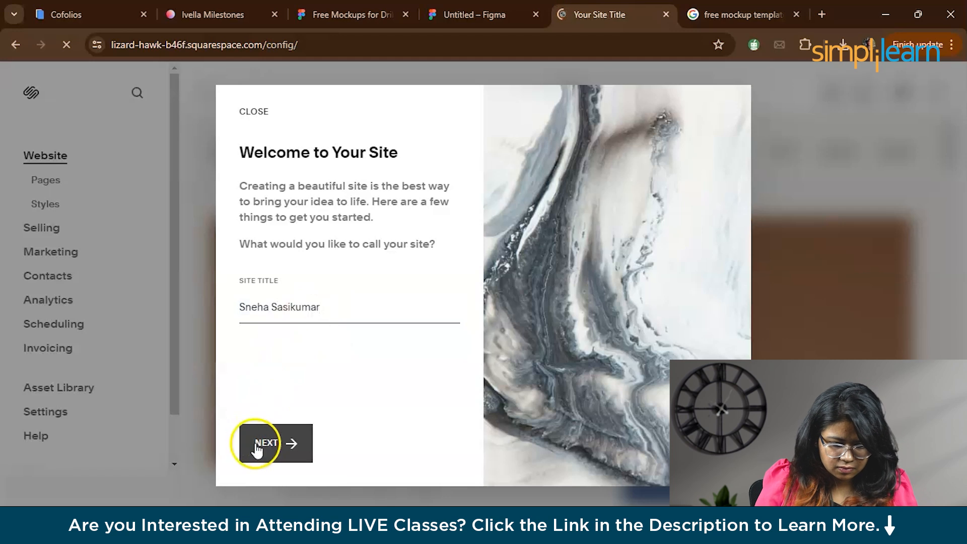
{"action": "left_click", "coordinate": [258, 443]}
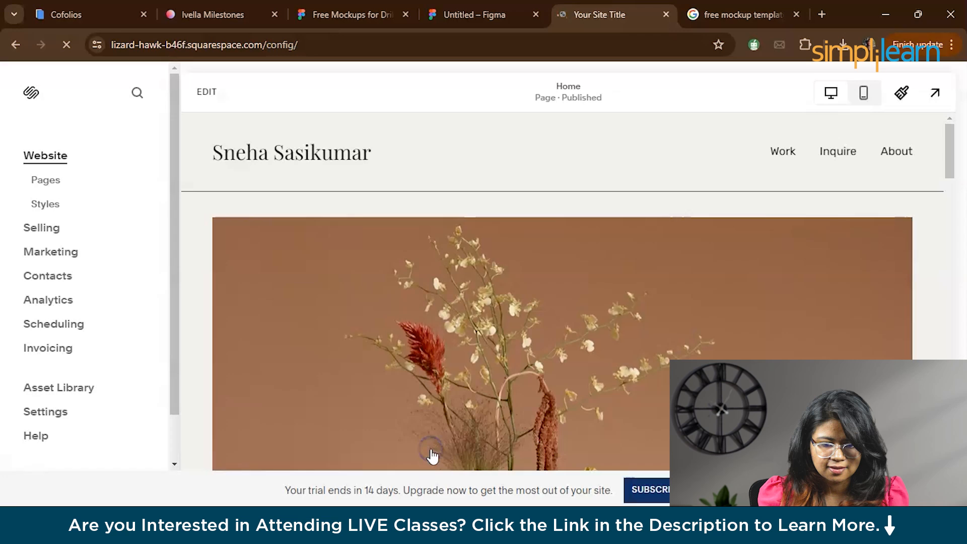
Step: Put the Home page into edit mode and open Edit Site Header
{"action": "scroll", "scroll_direction": "down", "scroll_amount": 3}
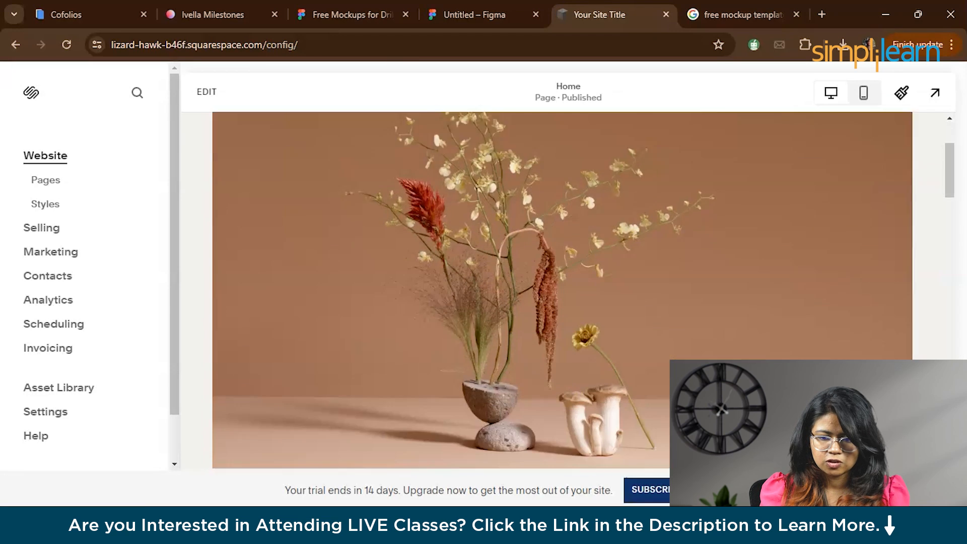
{"action": "scroll", "scroll_direction": "down", "scroll_amount": 3}
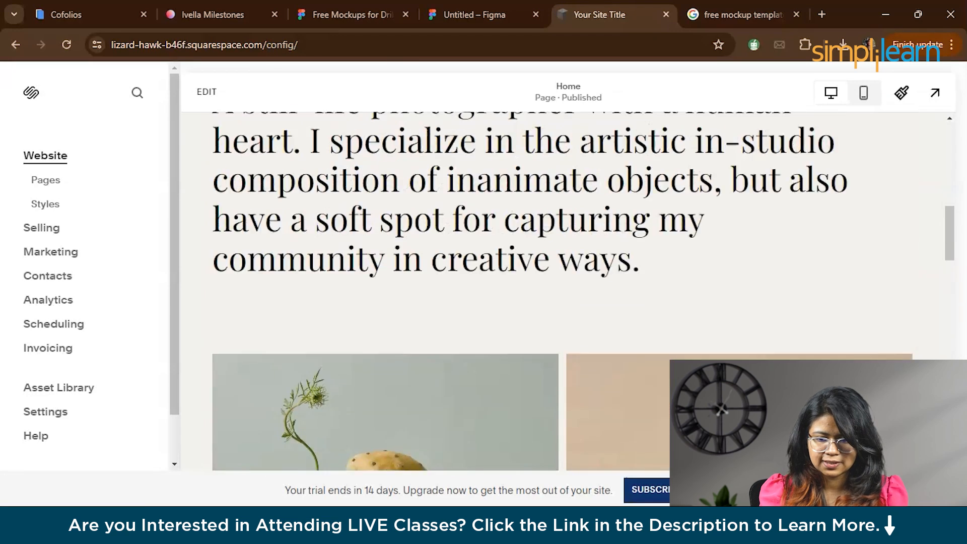
{"action": "scroll", "scroll_direction": "up", "scroll_amount": 3}
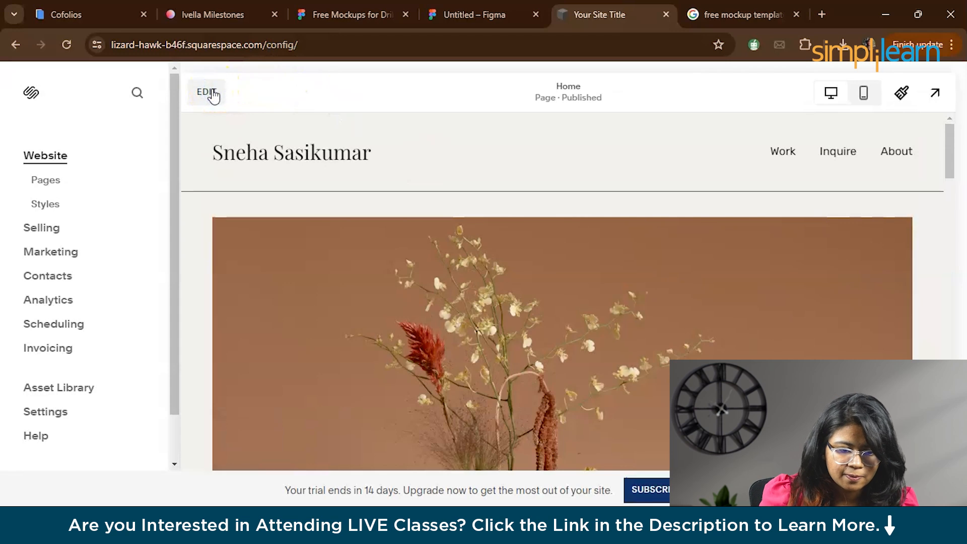
{"action": "left_click", "coordinate": [206, 91]}
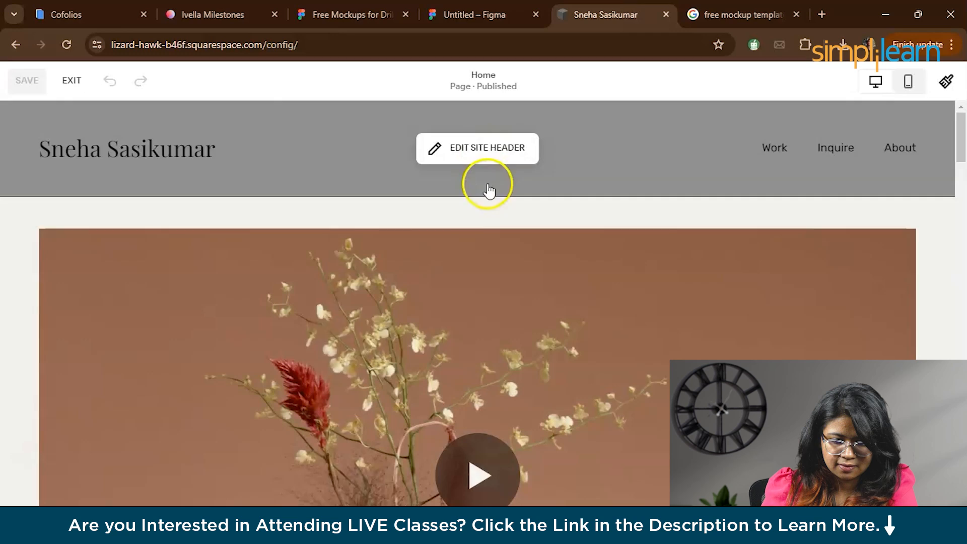
{"action": "scroll", "scroll_direction": "down", "scroll_amount": 3}
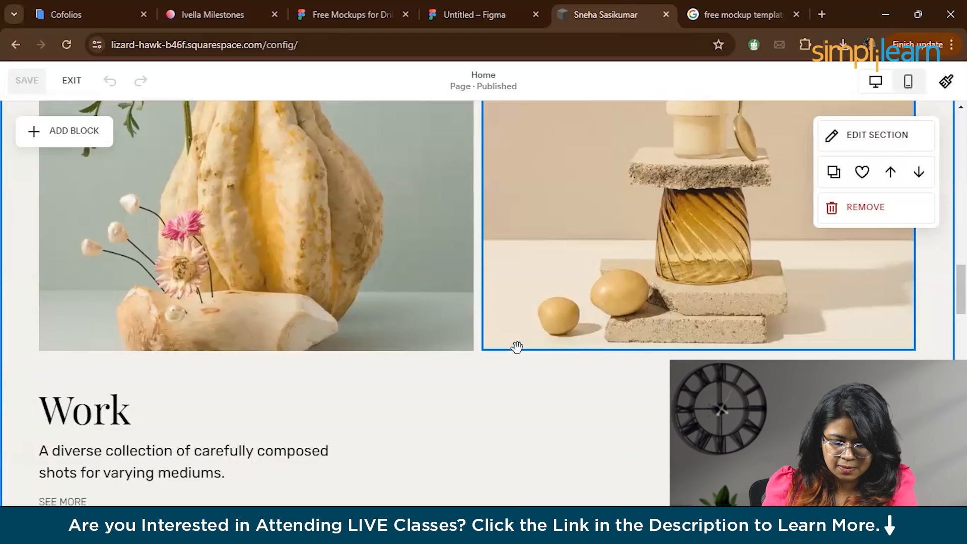
{"action": "scroll", "scroll_direction": "up", "scroll_amount": 3}
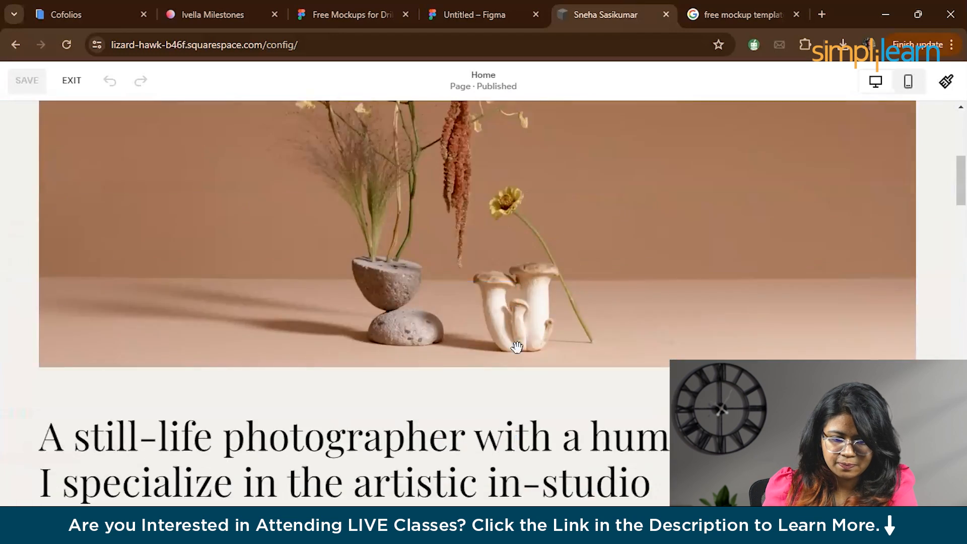
{"action": "left_click", "coordinate": [456, 144]}
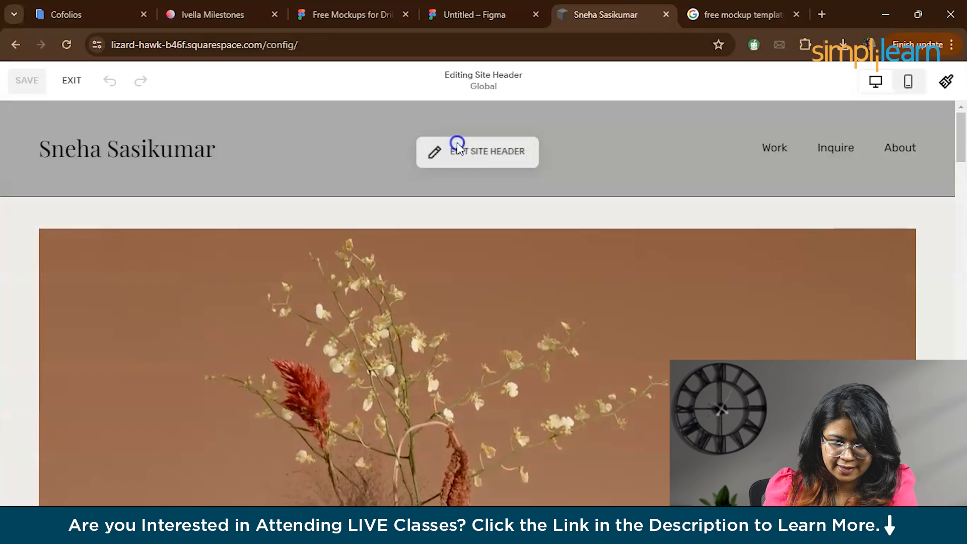
Step: Turn on Social Links in the header so an icon sits beside Work, Inquire and About
{"action": "left_click", "coordinate": [476, 151]}
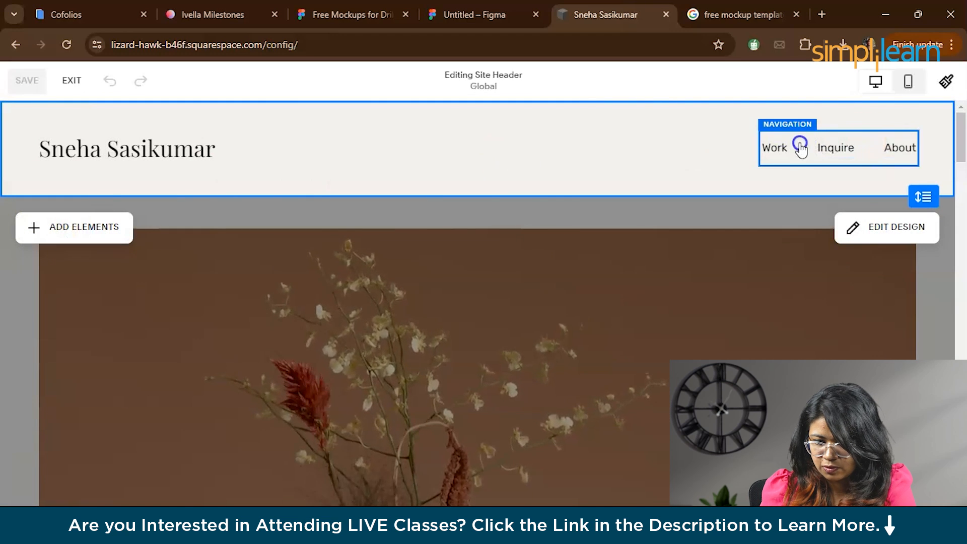
{"action": "mouse_move", "coordinate": [829, 151]}
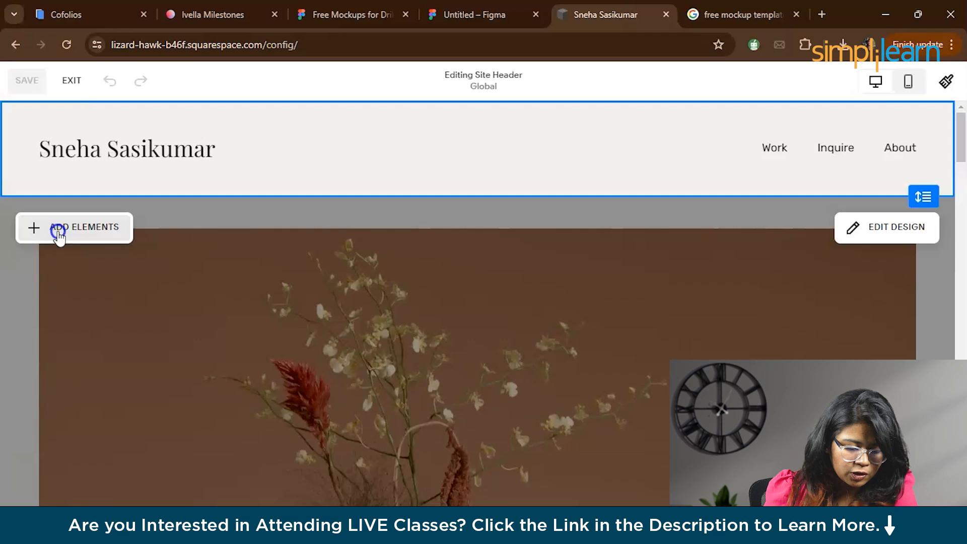
{"action": "left_click", "coordinate": [74, 227]}
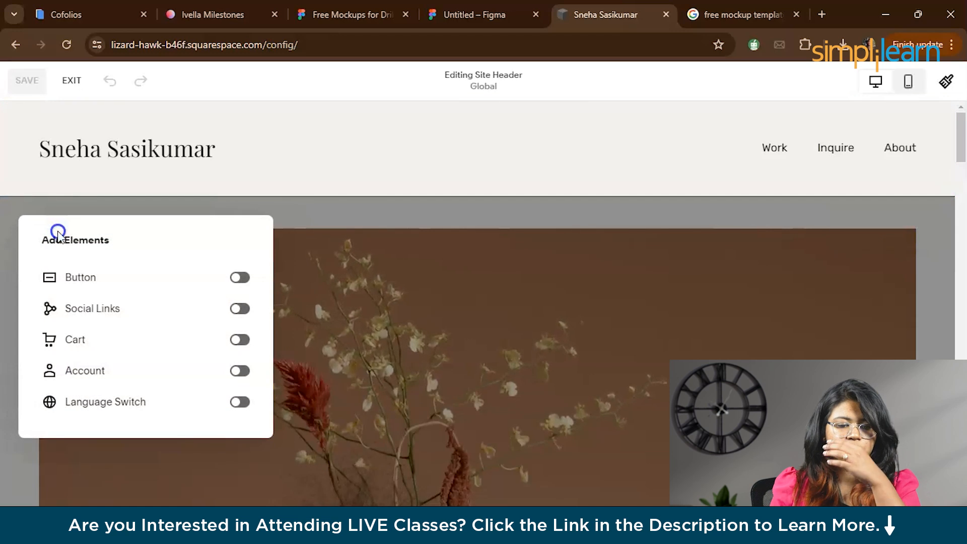
{"action": "left_click", "coordinate": [239, 308]}
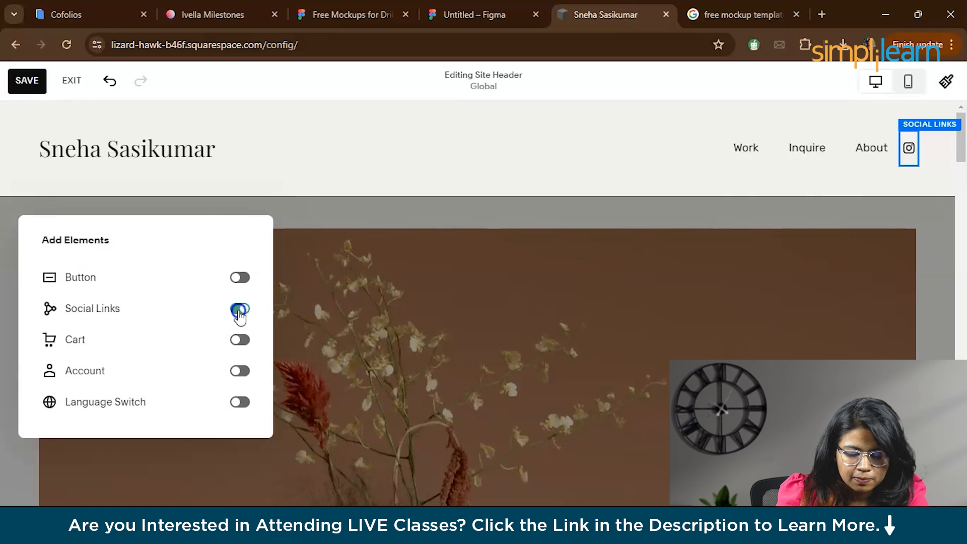
{"action": "left_click", "coordinate": [239, 308]}
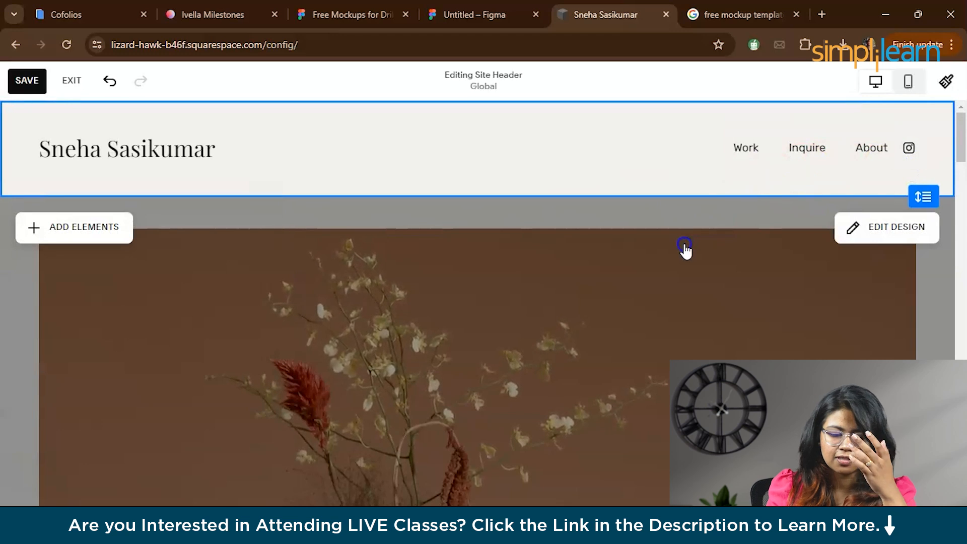
{"action": "mouse_move", "coordinate": [114, 186]}
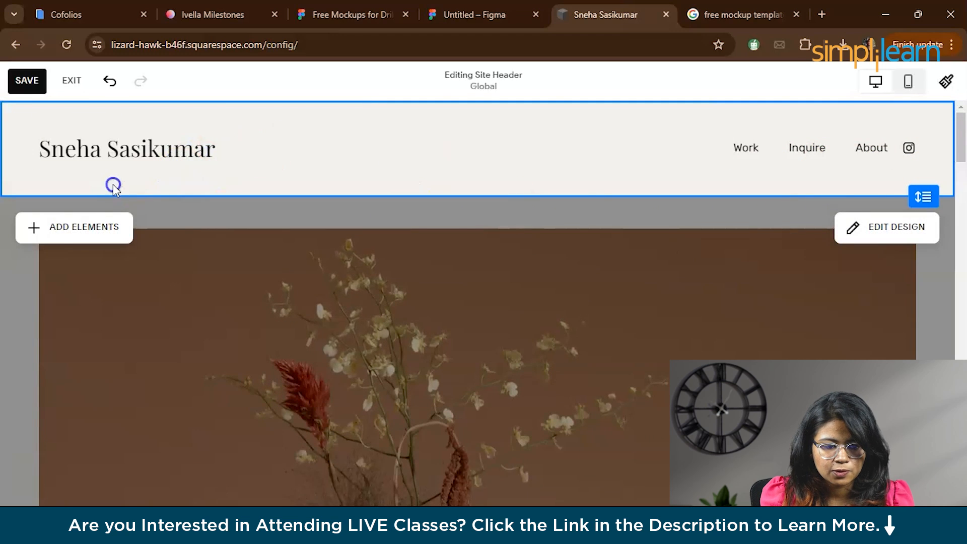
{"action": "mouse_move", "coordinate": [493, 222]}
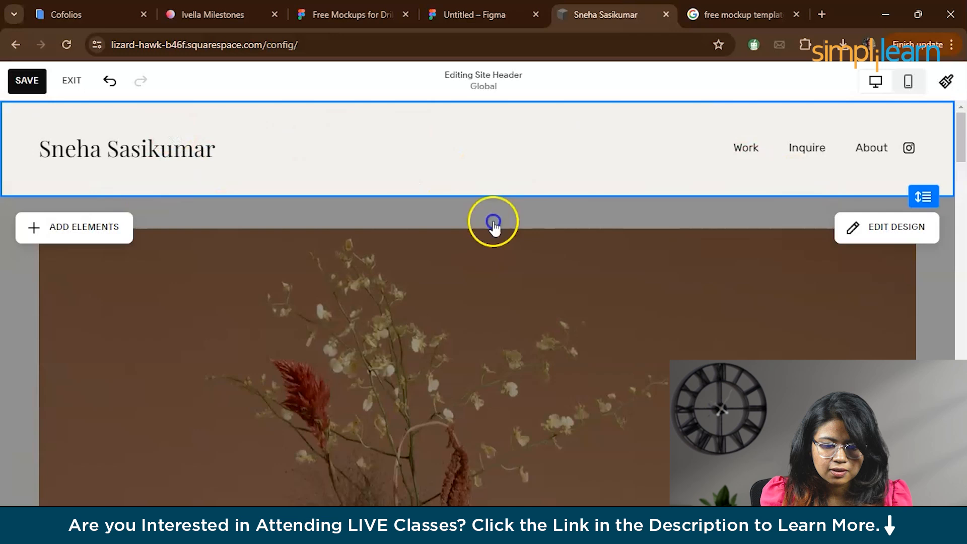
{"action": "left_click", "coordinate": [492, 222]}
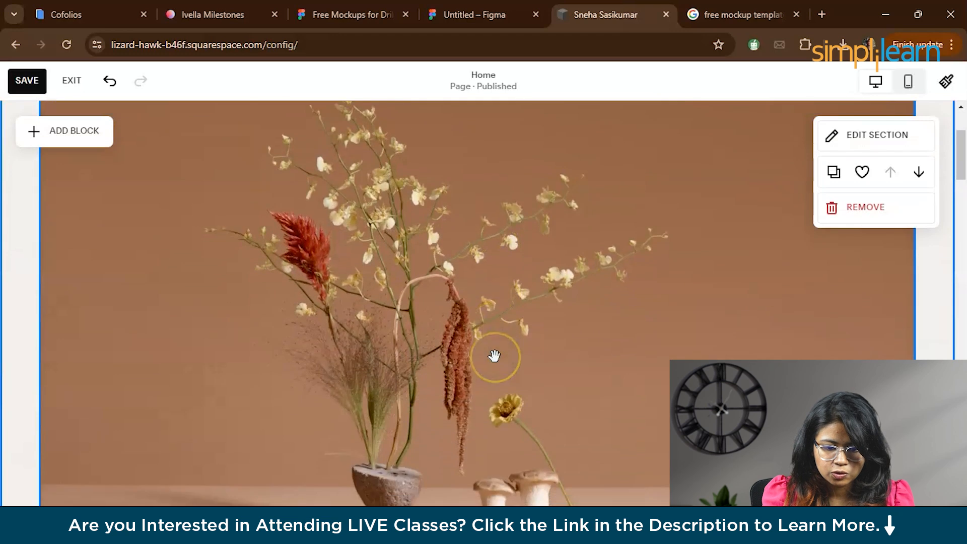
Step: Remove the large flower image section and the two-photo section from the Home page
{"action": "scroll", "scroll_direction": "up", "scroll_amount": 3}
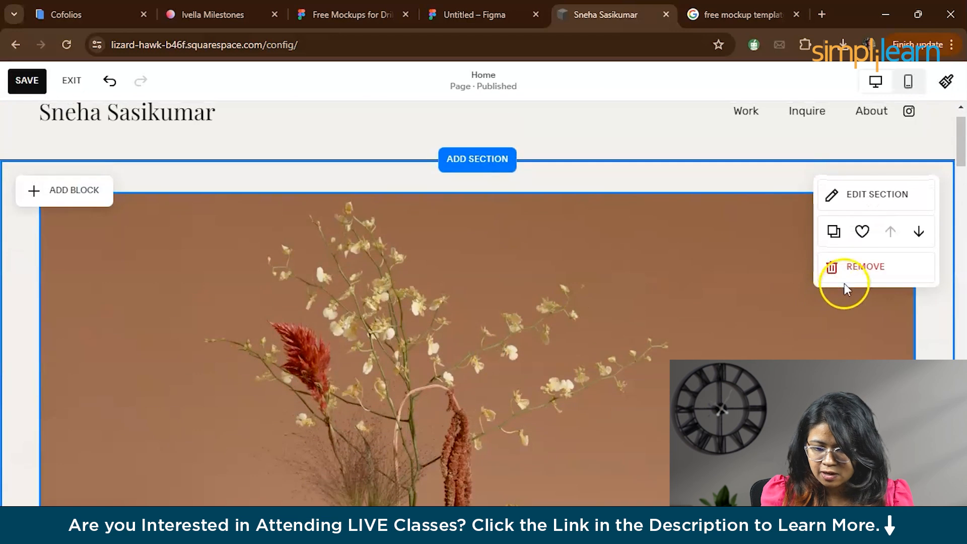
{"action": "left_click", "coordinate": [863, 266]}
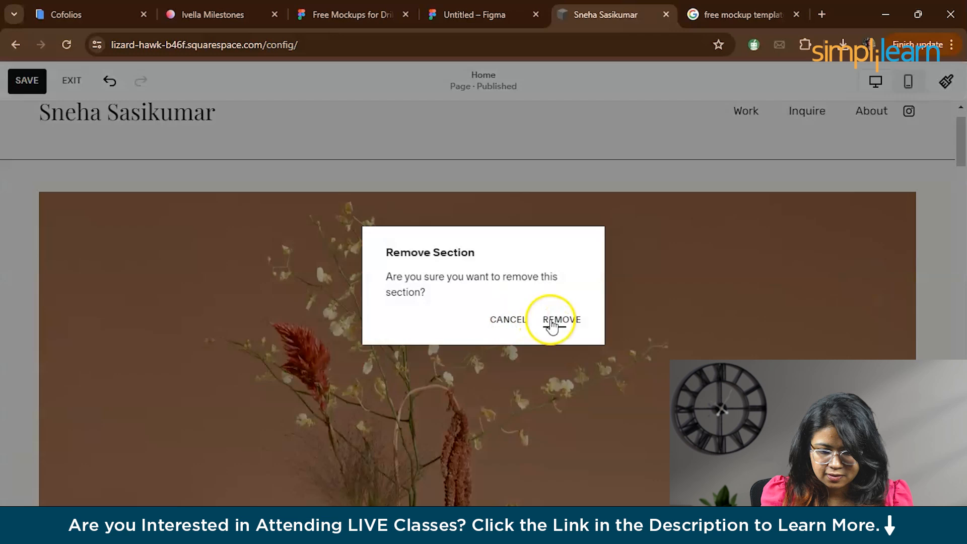
{"action": "left_click", "coordinate": [559, 319]}
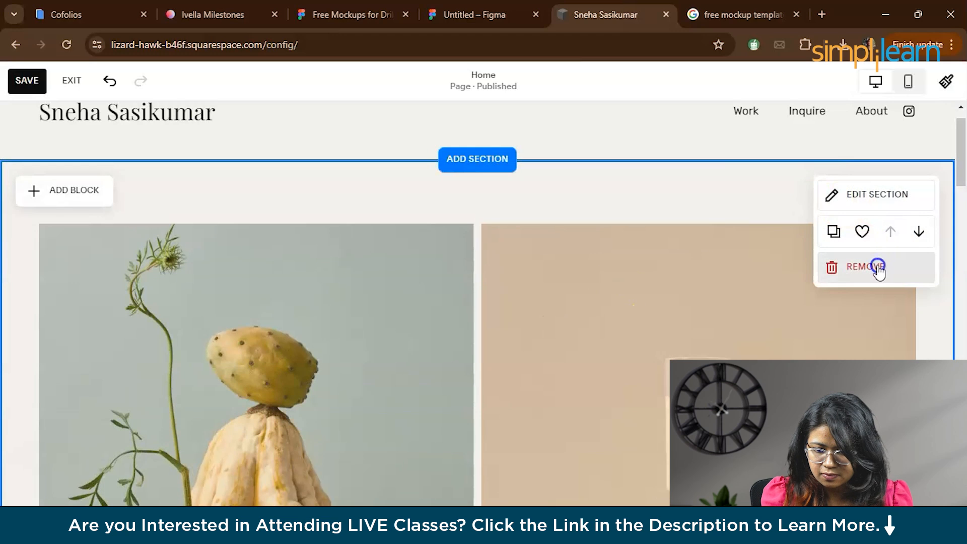
{"action": "left_click", "coordinate": [863, 267]}
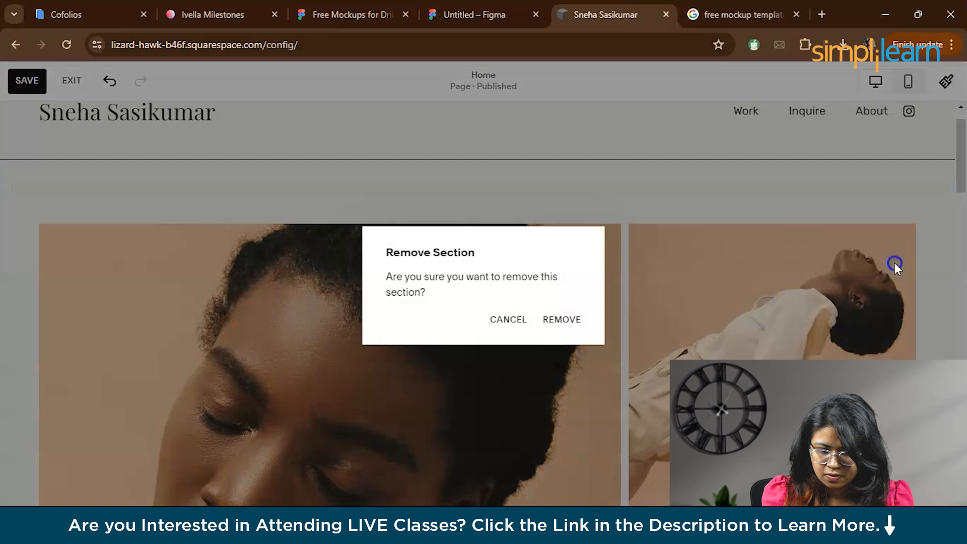
{"action": "left_click", "coordinate": [560, 319]}
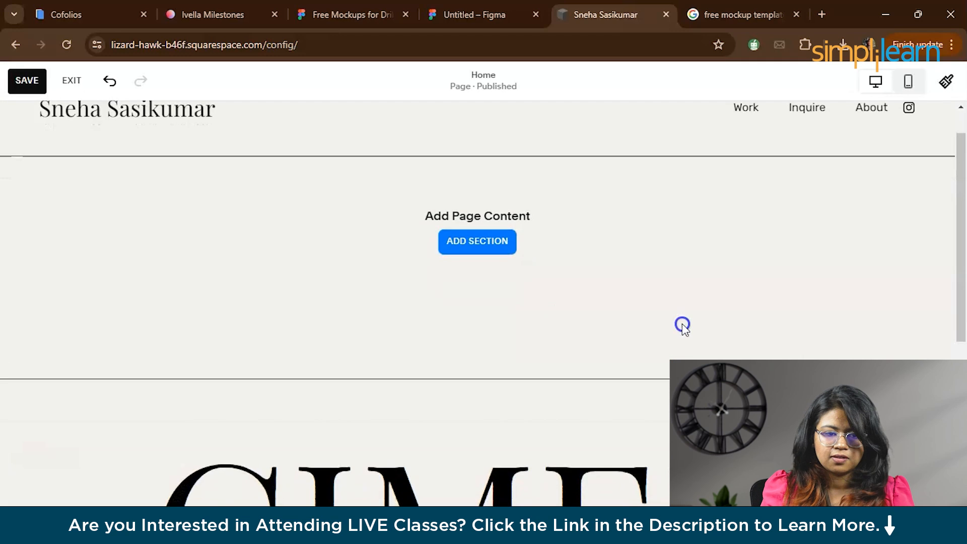
Step: Insert a blank section and fill its image block with the two-phone app mockup
{"action": "scroll", "scroll_direction": "down", "scroll_amount": 3}
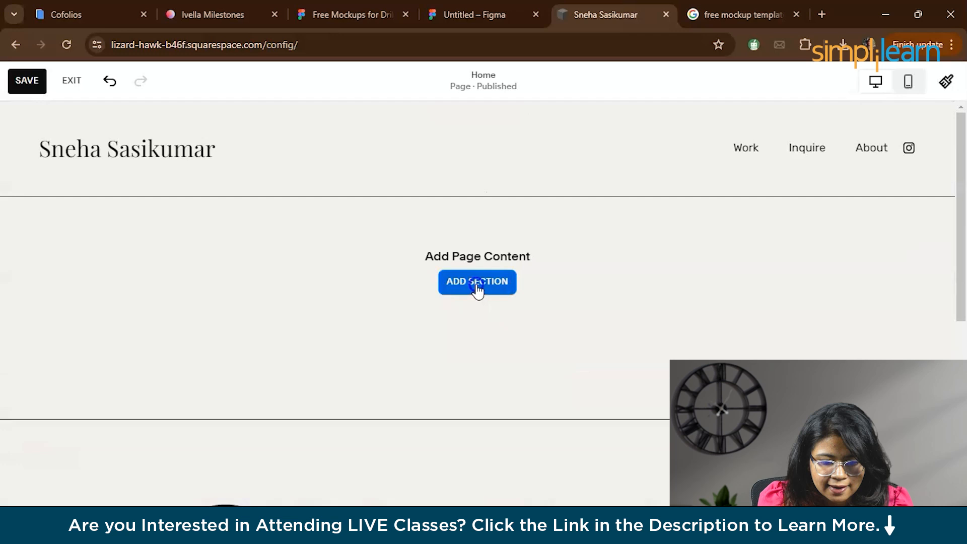
{"action": "left_click", "coordinate": [477, 282]}
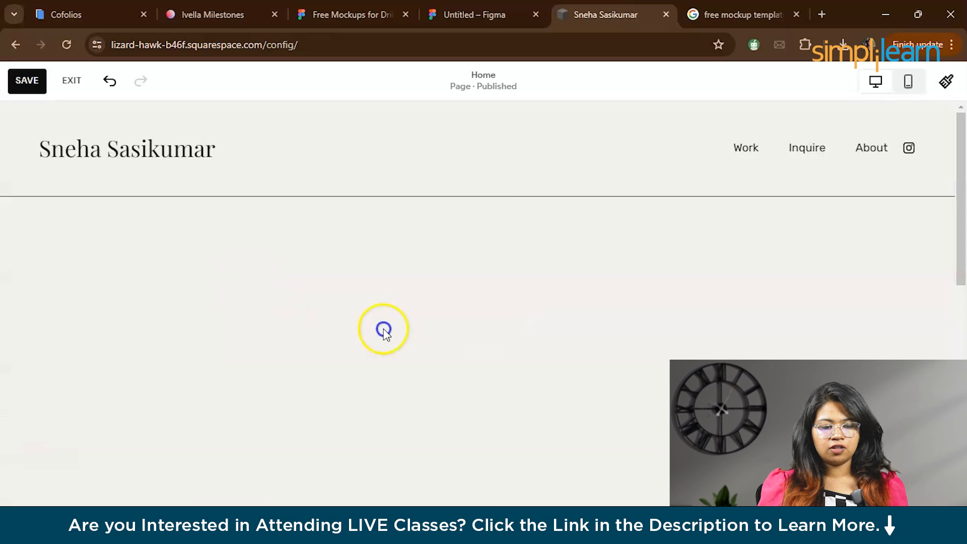
{"action": "left_click", "coordinate": [382, 329]}
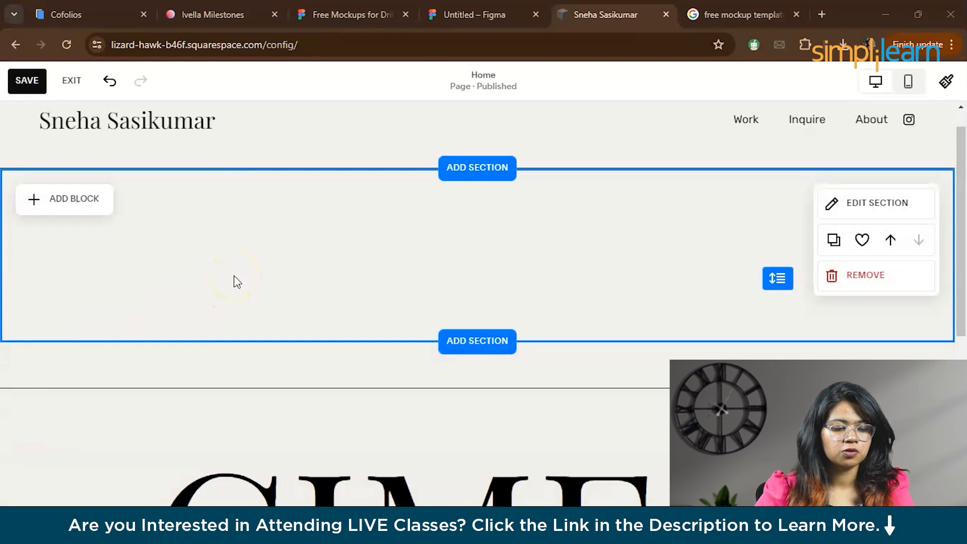
{"action": "mouse_move", "coordinate": [220, 230]}
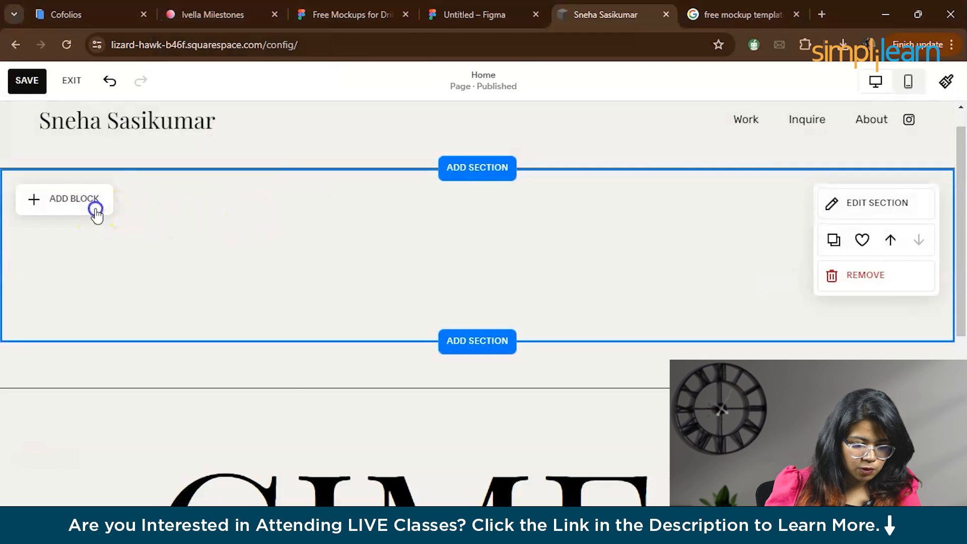
{"action": "left_click", "coordinate": [65, 198]}
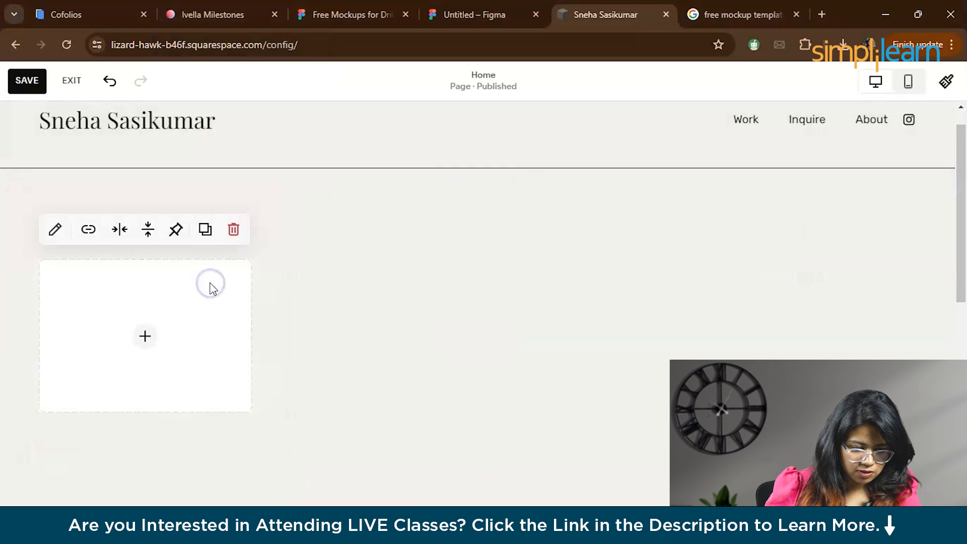
{"action": "left_click", "coordinate": [145, 335]}
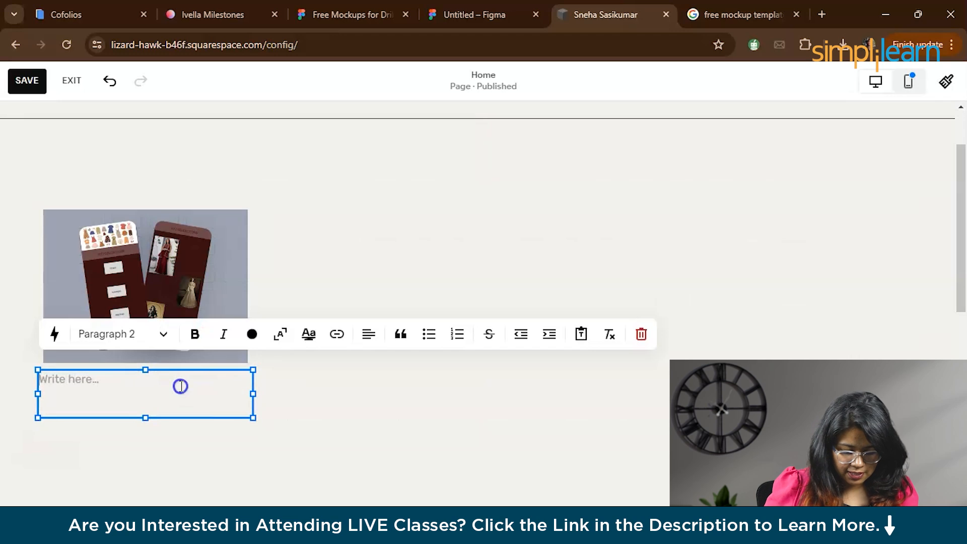
Step: Type the caption 'XYZ COLLECTIONS' under the mockup, make it bold and center it
{"action": "type", "text": "XYZ"}
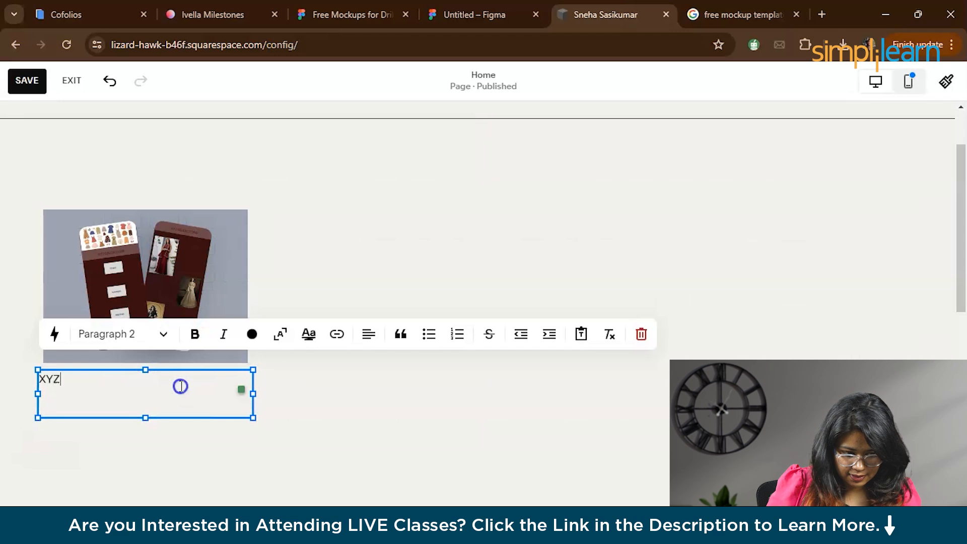
{"action": "type", "text": "COLLECTIONS"}
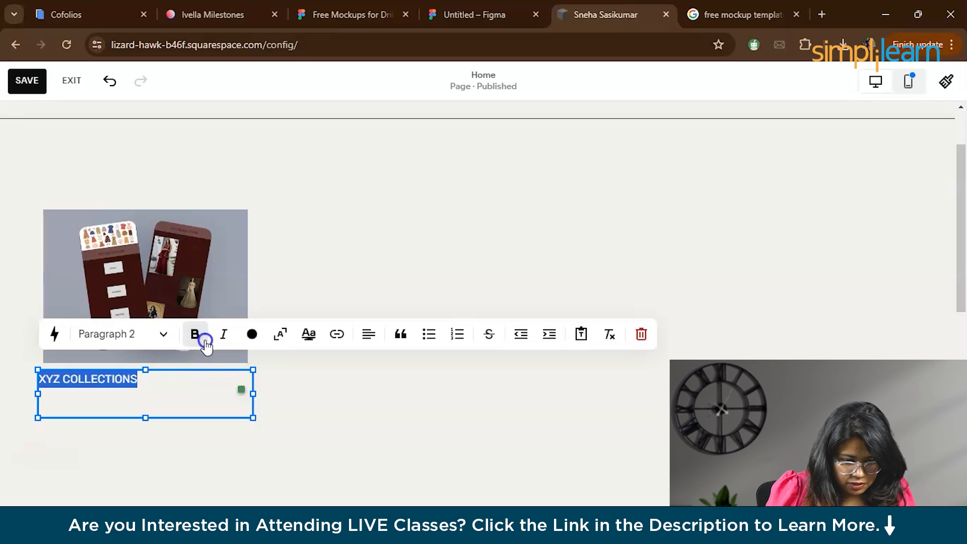
{"action": "left_click", "coordinate": [194, 333]}
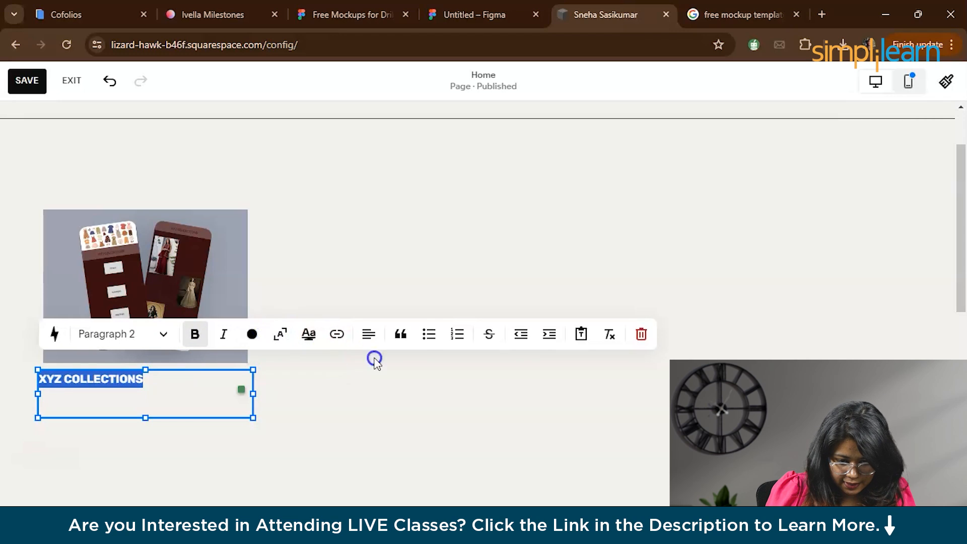
{"action": "left_click", "coordinate": [368, 333]}
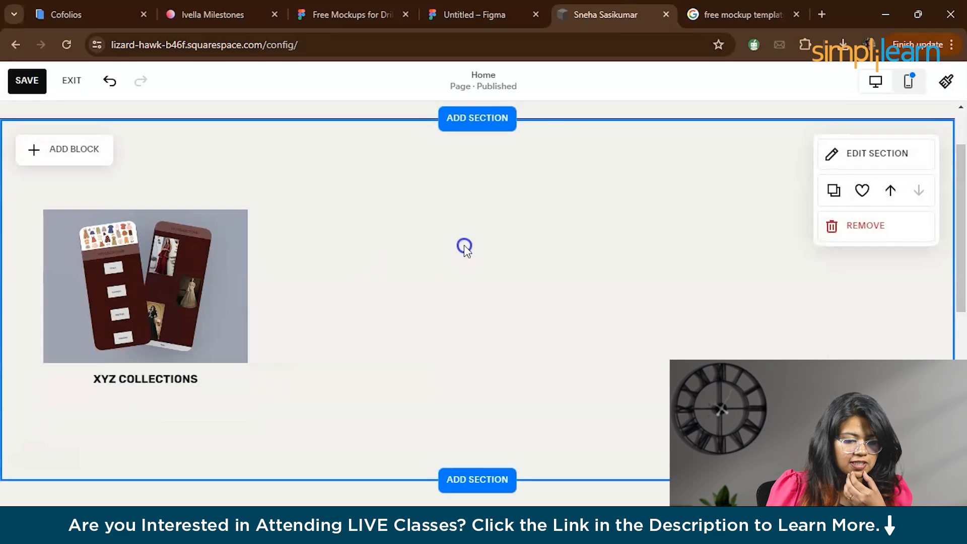
{"action": "left_click", "coordinate": [145, 379]}
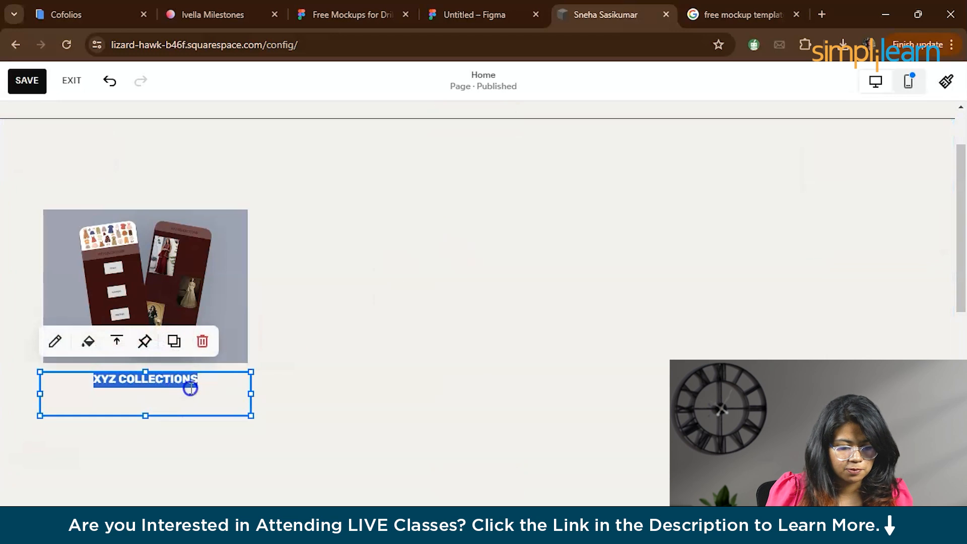
{"action": "double_click", "coordinate": [145, 378]}
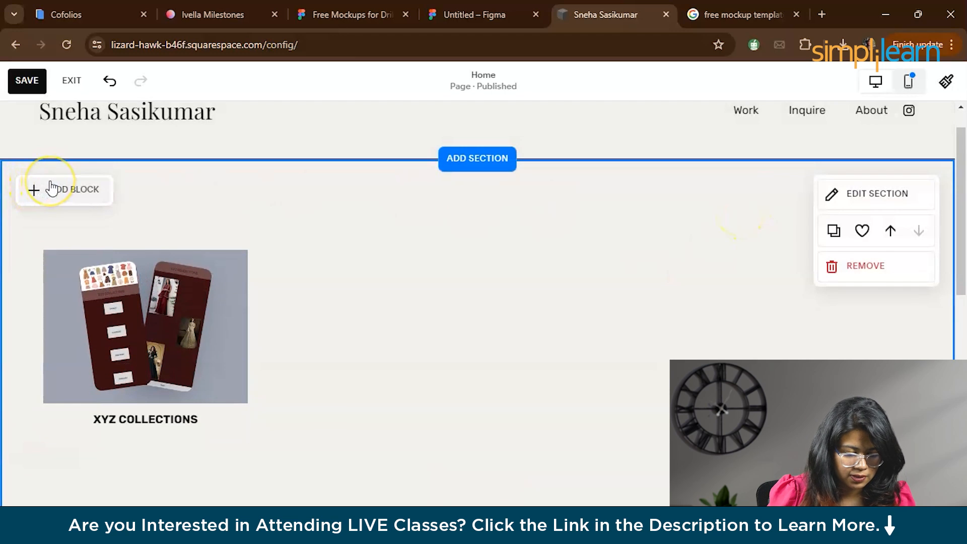
Step: Add an image block to the right and upload the website mockup image
{"action": "left_click", "coordinate": [64, 189]}
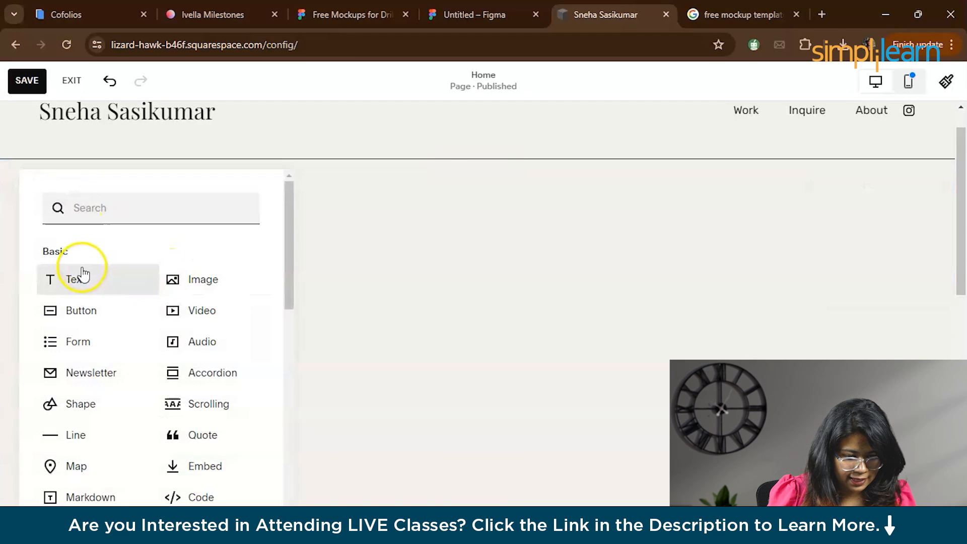
{"action": "left_click", "coordinate": [203, 280]}
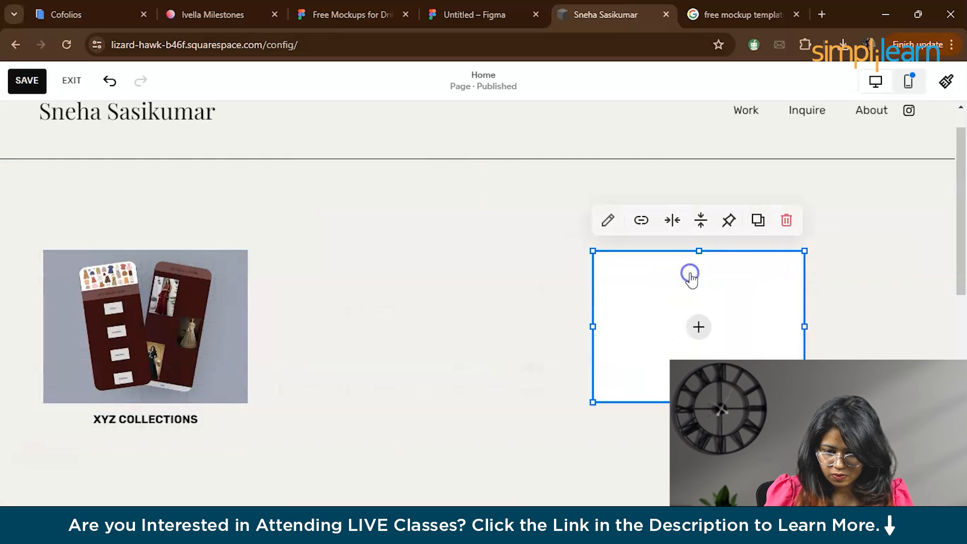
{"action": "left_click", "coordinate": [698, 327]}
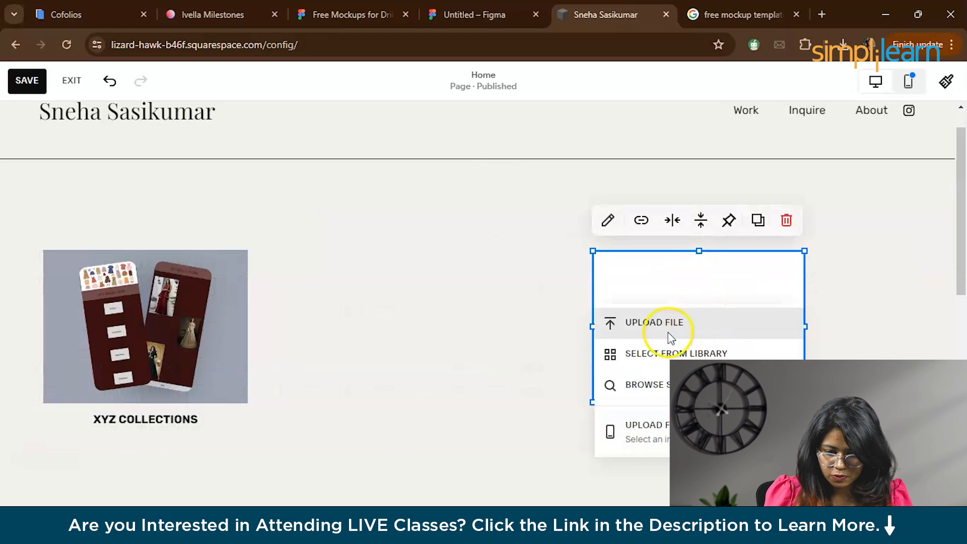
{"action": "left_click", "coordinate": [653, 322]}
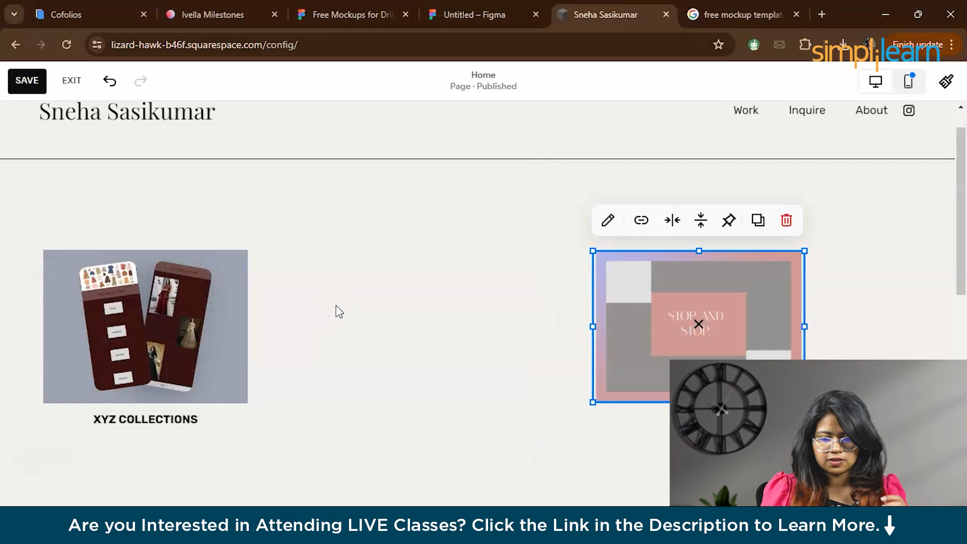
{"action": "left_click", "coordinate": [222, 324]}
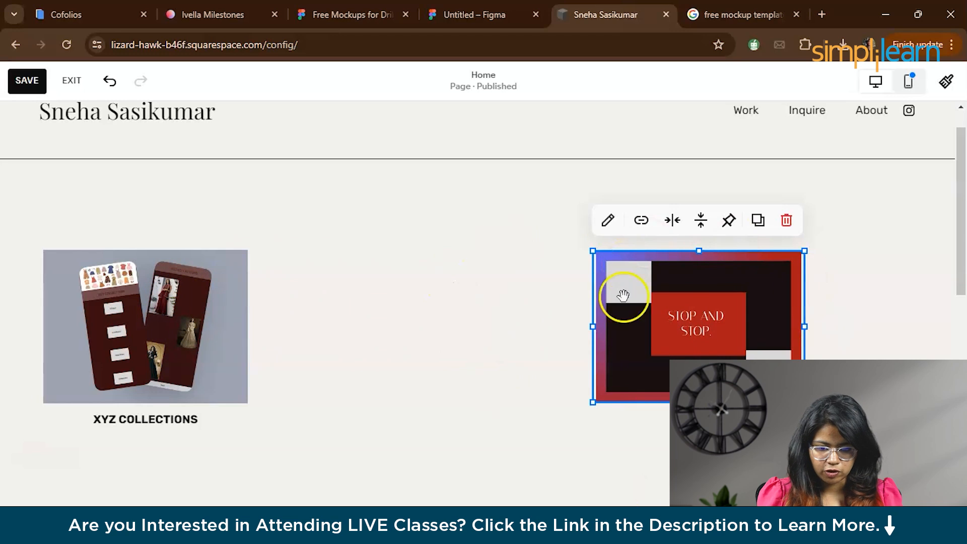
{"action": "scroll", "scroll_direction": "up", "scroll_amount": 3}
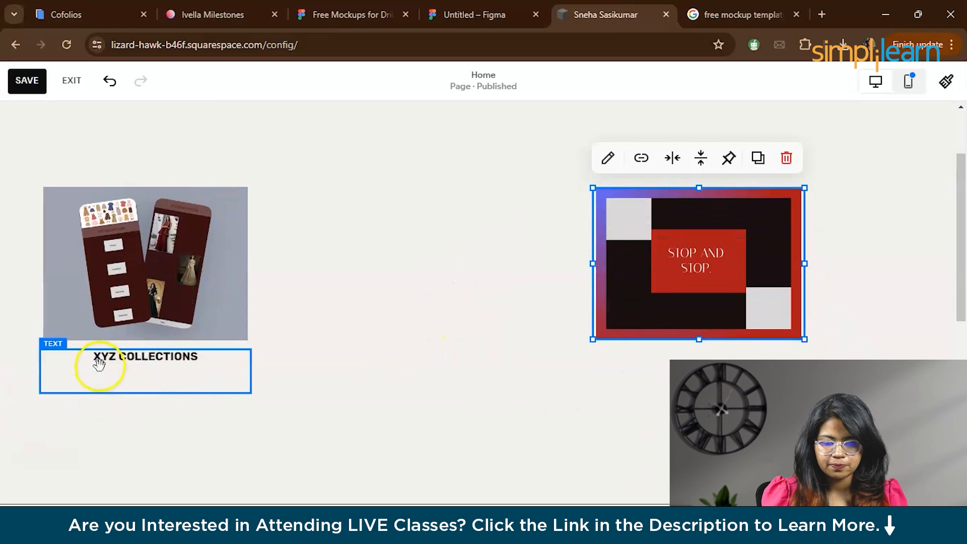
{"action": "scroll", "scroll_direction": "down", "scroll_amount": 3}
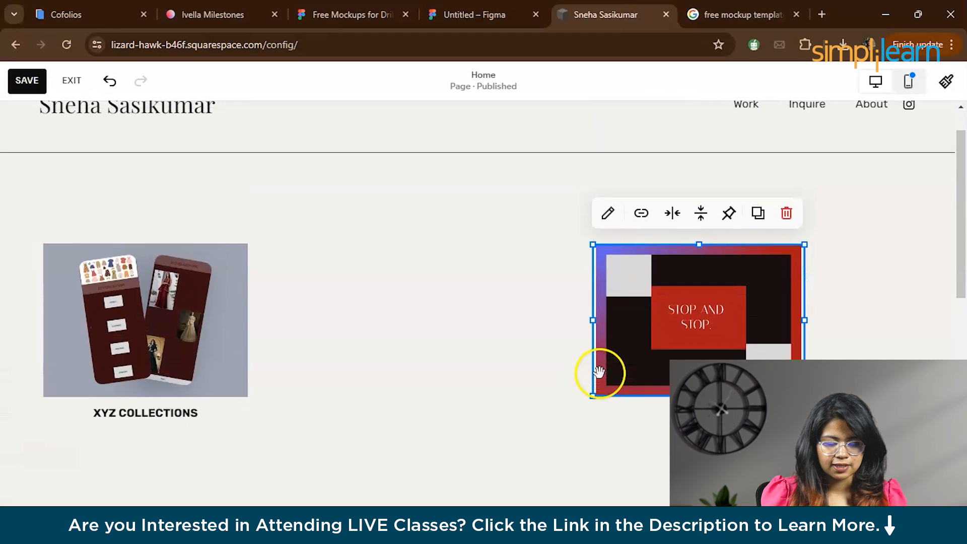
{"action": "mouse_move", "coordinate": [448, 307]}
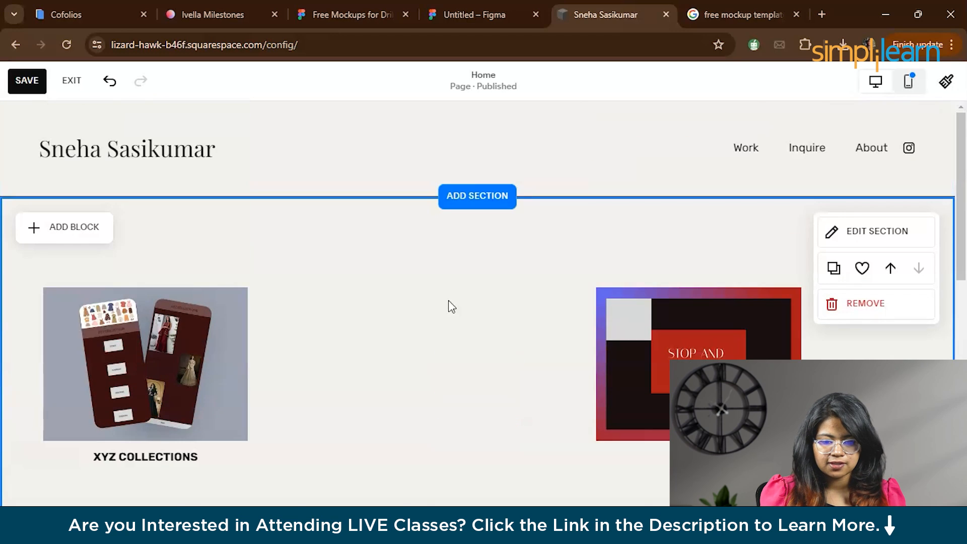
Step: Delete the ÇIMEN title block, then remove the entire footer section
{"action": "scroll", "scroll_direction": "down", "scroll_amount": 3}
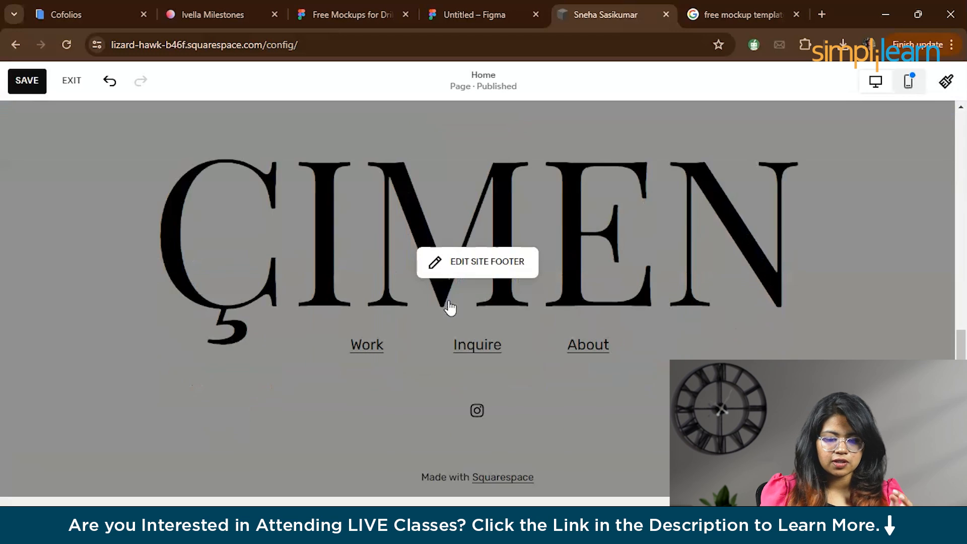
{"action": "left_click", "coordinate": [486, 261]}
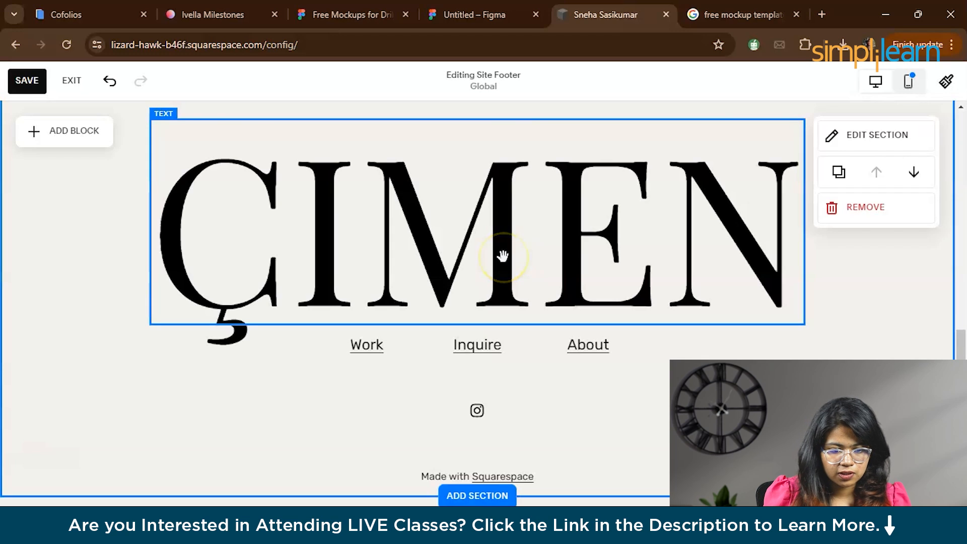
{"action": "left_click", "coordinate": [502, 256]}
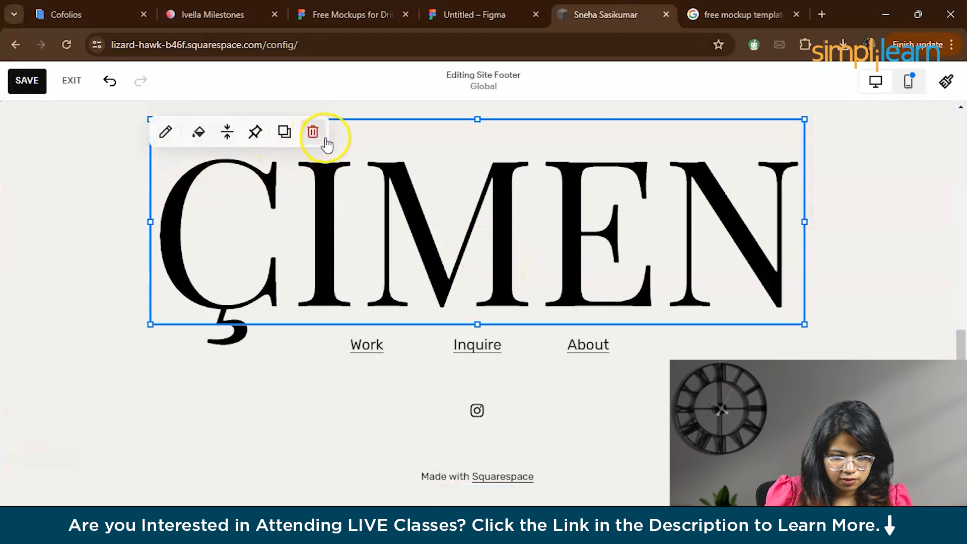
{"action": "left_click", "coordinate": [312, 131]}
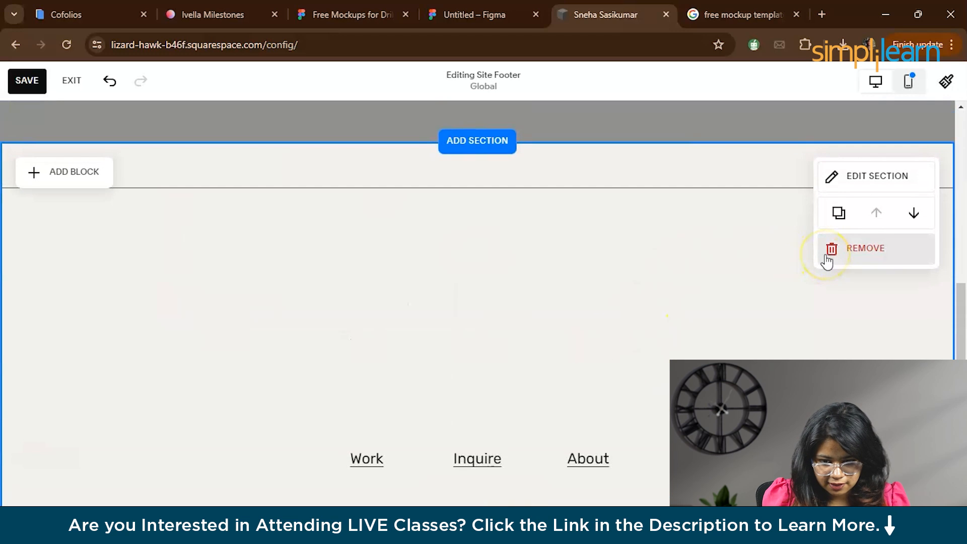
{"action": "left_click", "coordinate": [865, 248]}
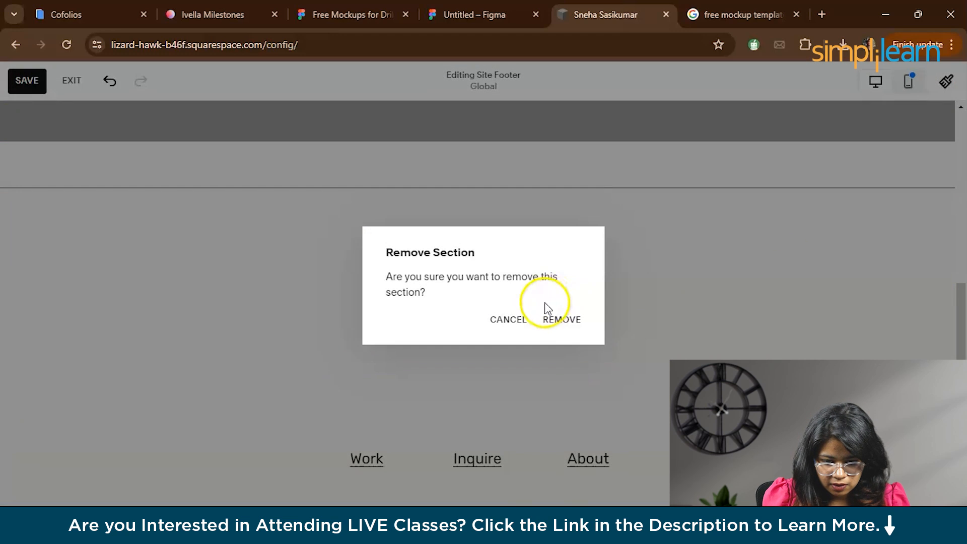
{"action": "left_click", "coordinate": [560, 318]}
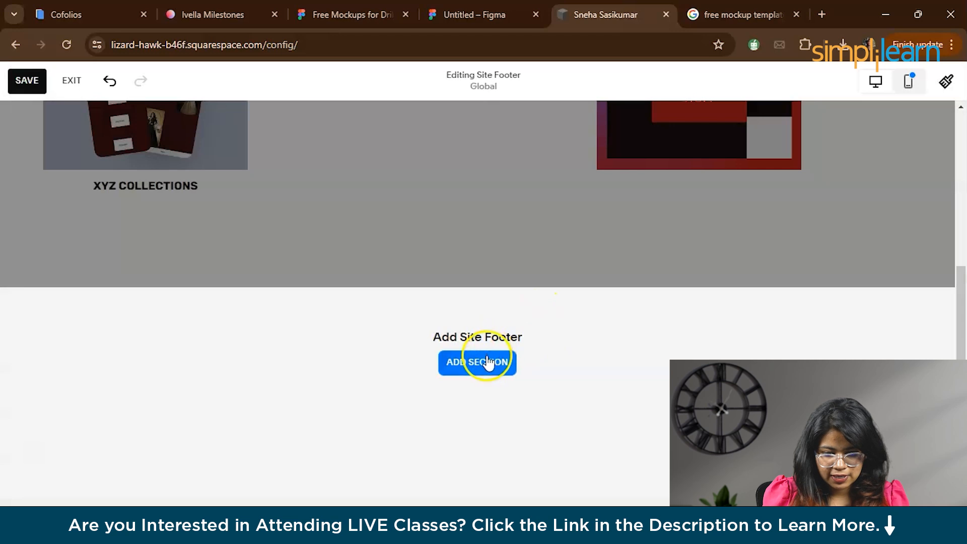
Step: Add a footer using the simple links layout with About, Contact, Follow and Instagram
{"action": "left_click", "coordinate": [476, 362]}
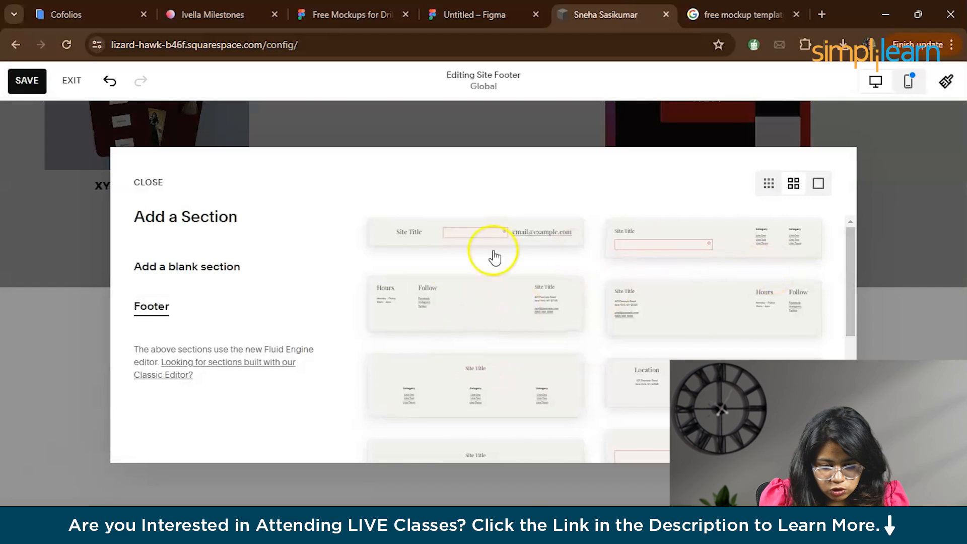
{"action": "mouse_move", "coordinate": [721, 259]}
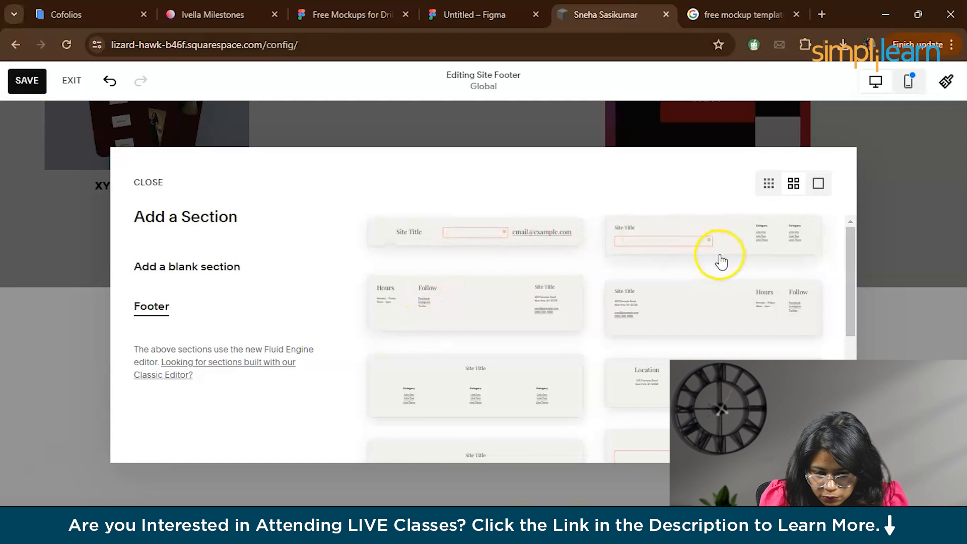
{"action": "mouse_move", "coordinate": [512, 308]}
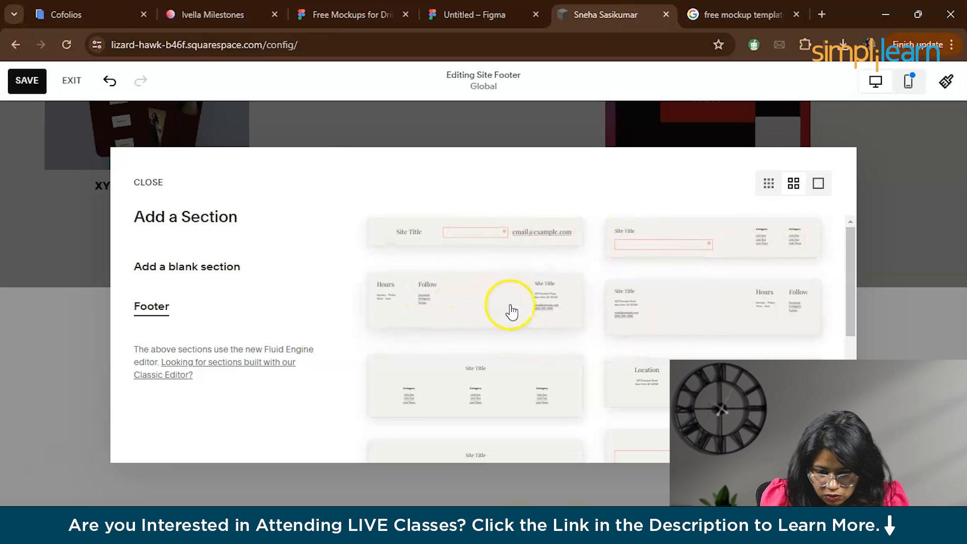
{"action": "scroll", "scroll_direction": "down", "scroll_amount": 3}
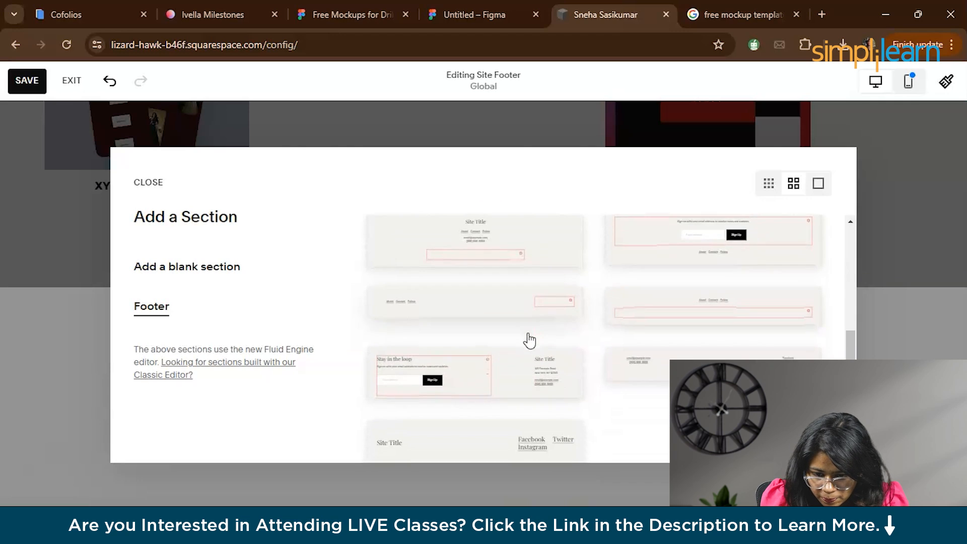
{"action": "left_click", "coordinate": [148, 182]}
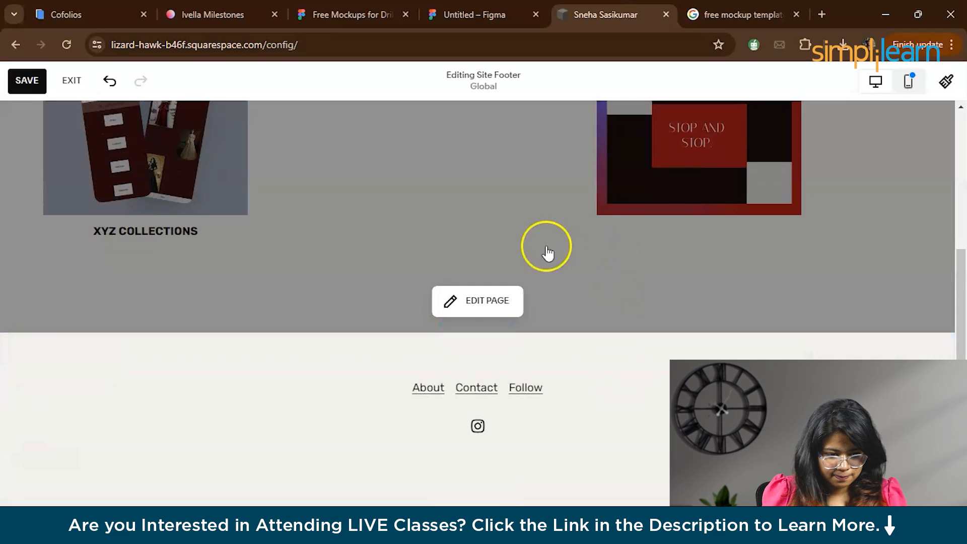
{"action": "left_click", "coordinate": [448, 387]}
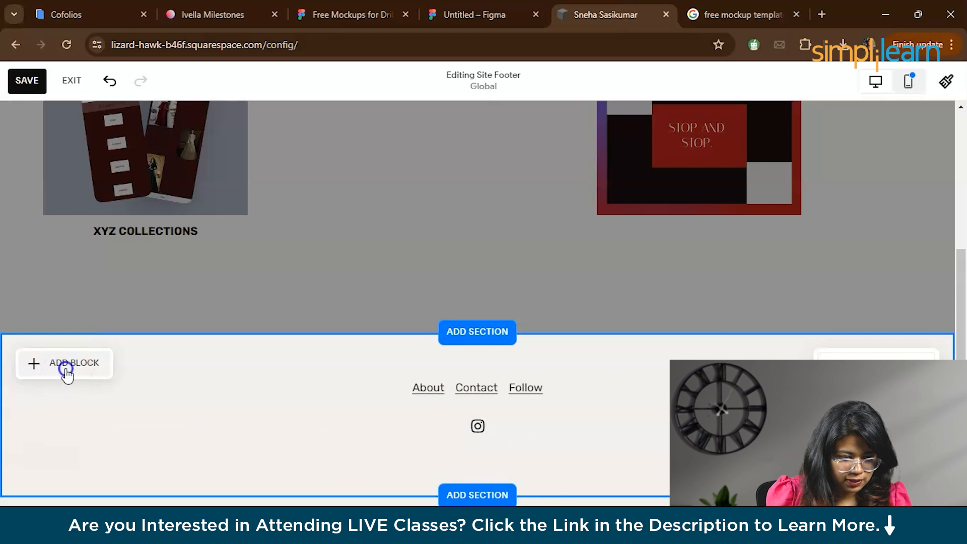
Step: Add a footer text block with the © 2024 UI/UX Designer copyright line
{"action": "left_click", "coordinate": [73, 362]}
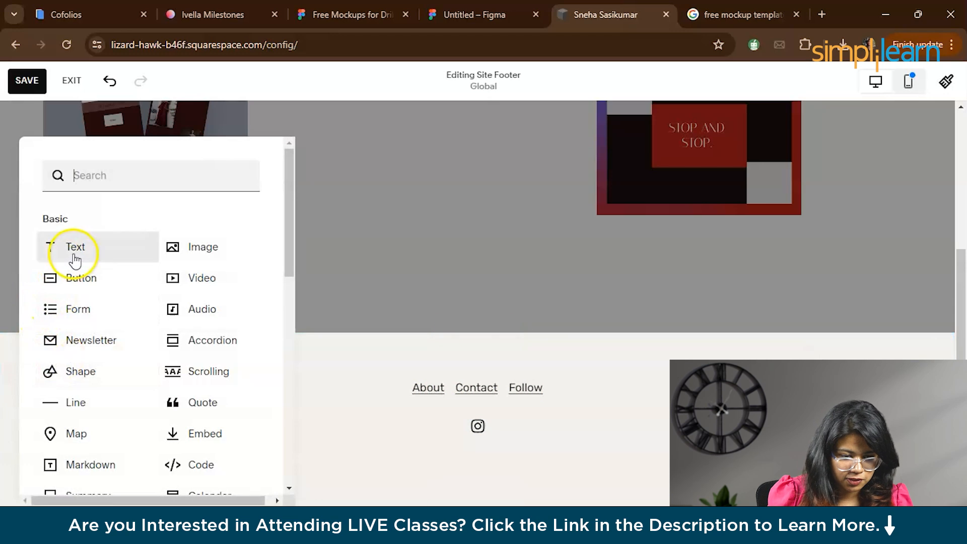
{"action": "left_click", "coordinate": [74, 246]}
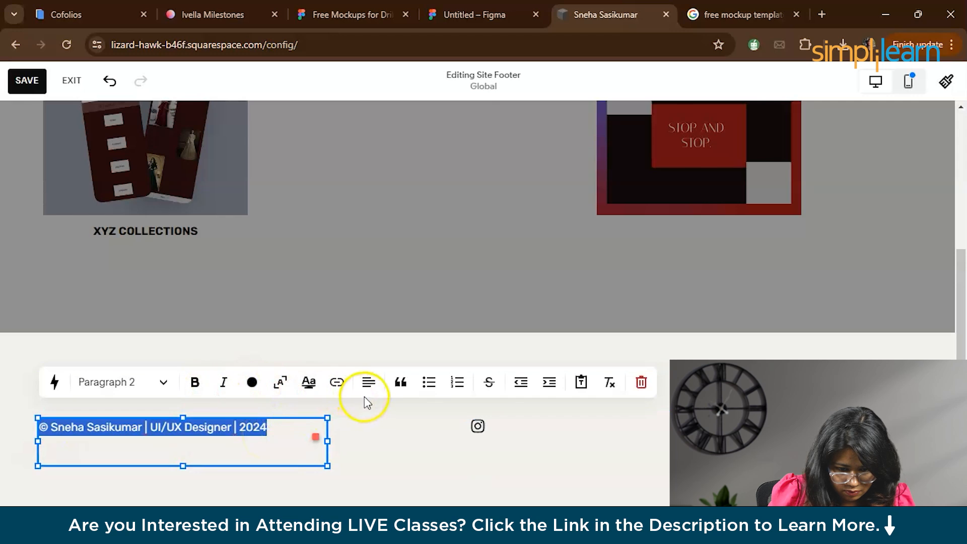
{"action": "left_click", "coordinate": [368, 382]}
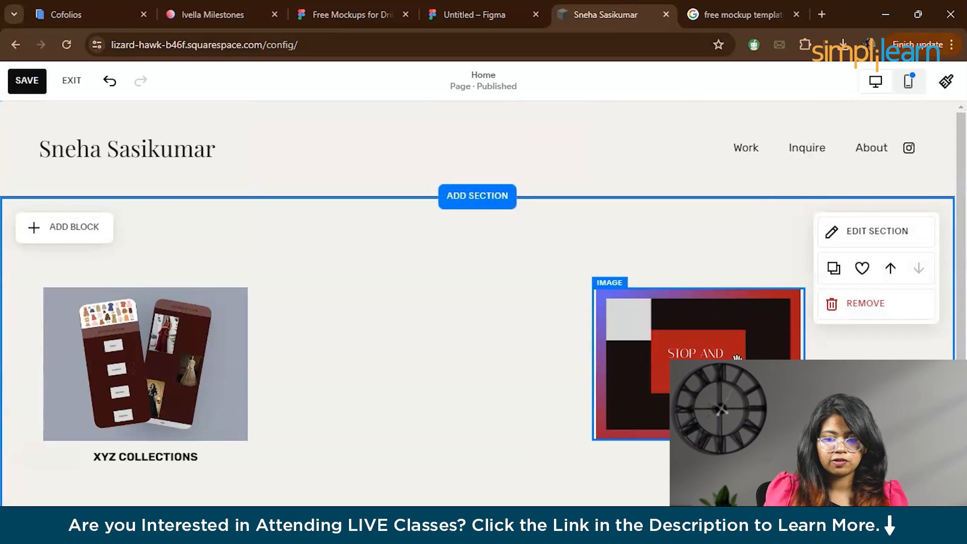
{"action": "mouse_move", "coordinate": [559, 256]}
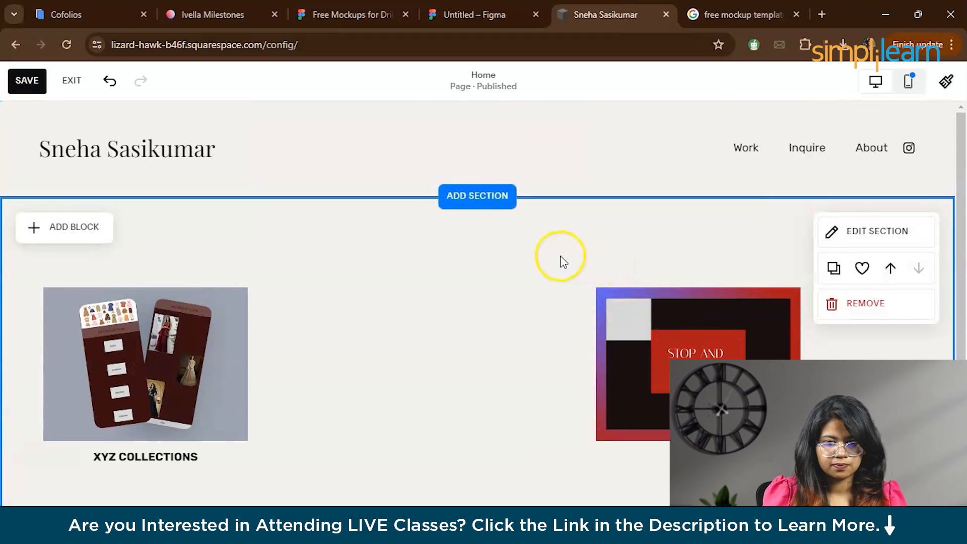